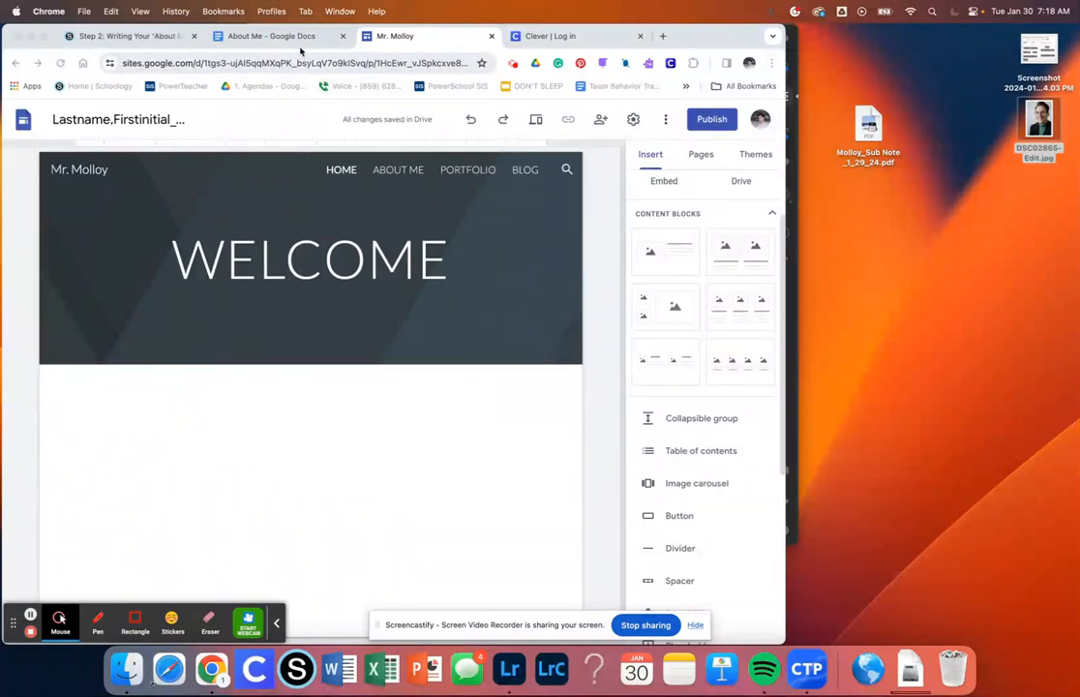
Switch to the 'About Me - Google Docs' tab holding the three paragraphs
left_click(271, 36)
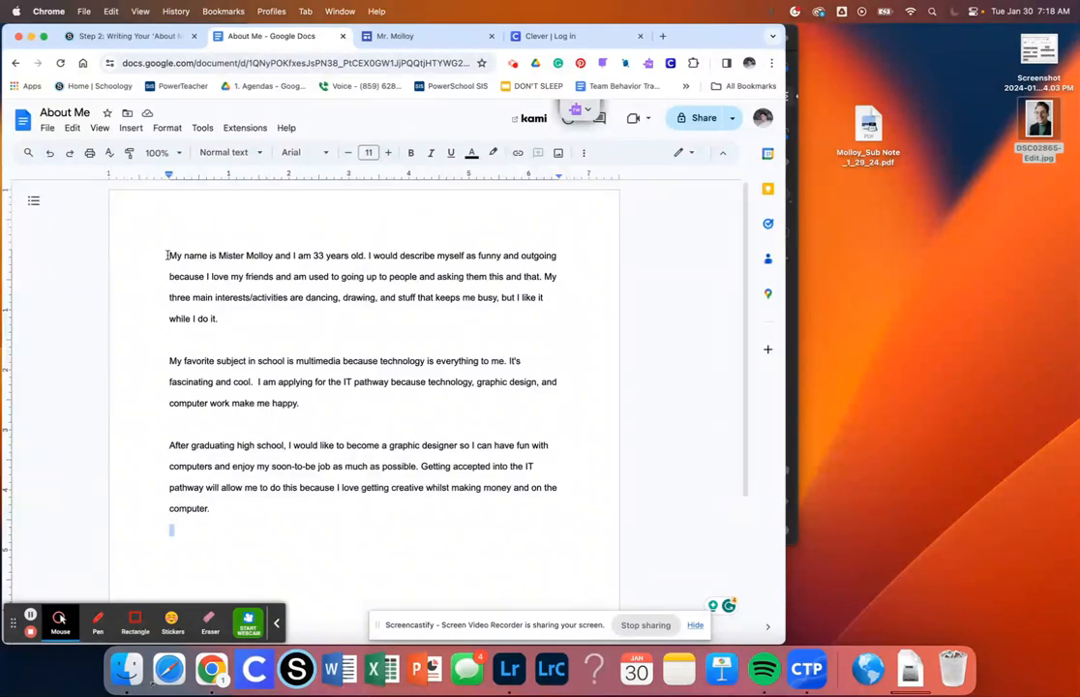
Select and copy all three About Me paragraphs, then return to the Mr. Molloy site
left_click(169, 254)
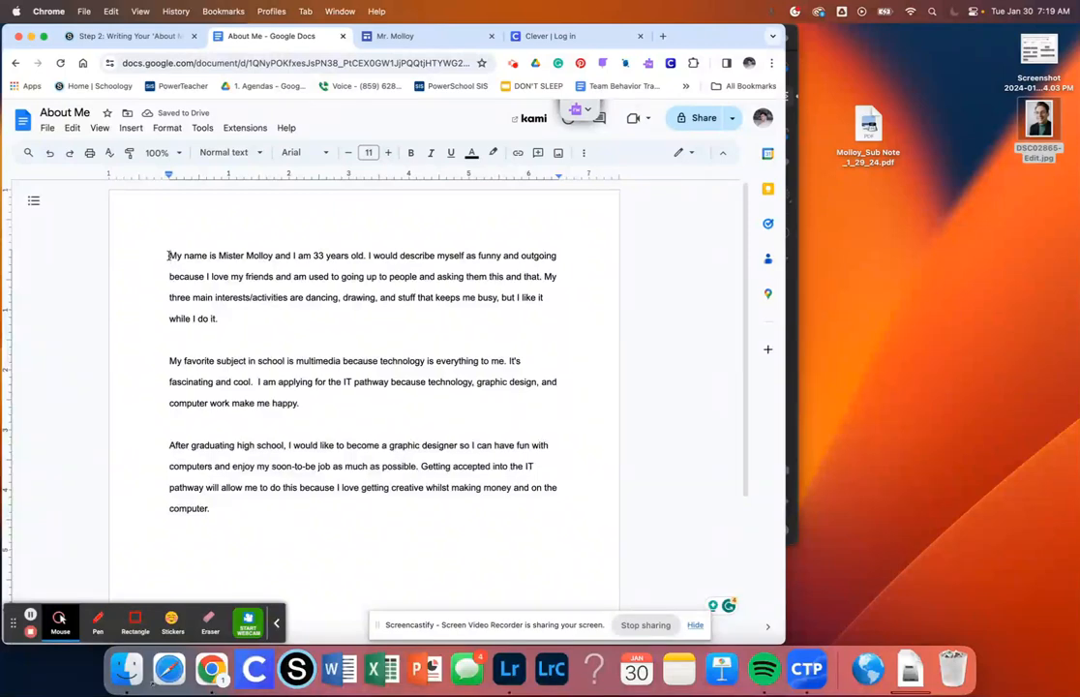
left_click_drag(170, 255, 217, 318)
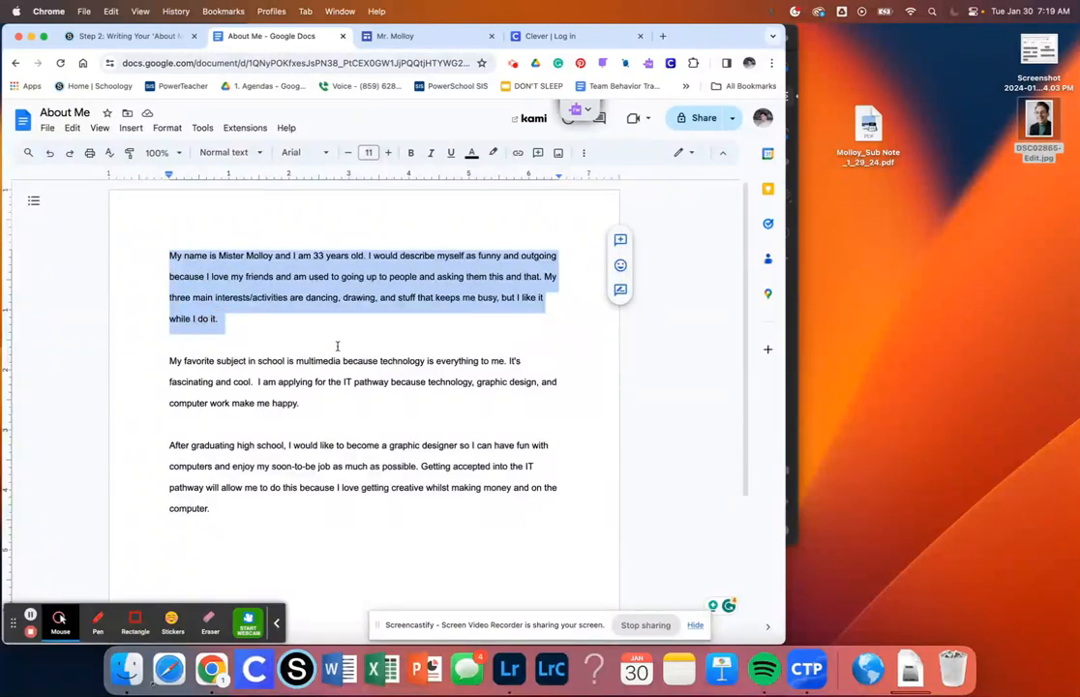
left_click(337, 346)
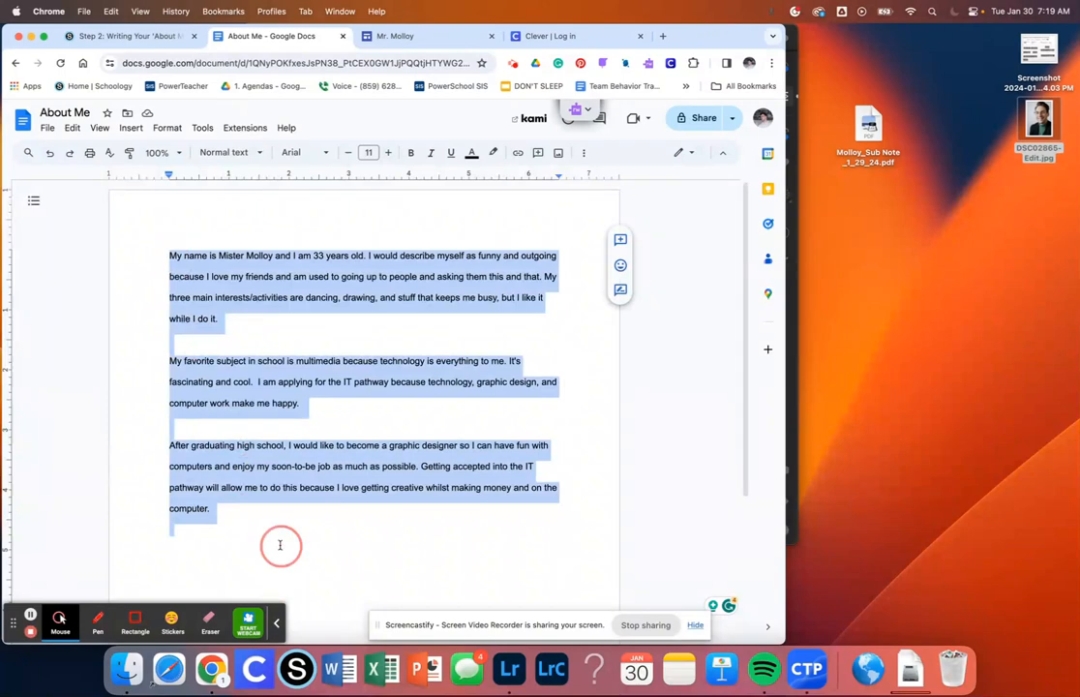
left_click(280, 535)
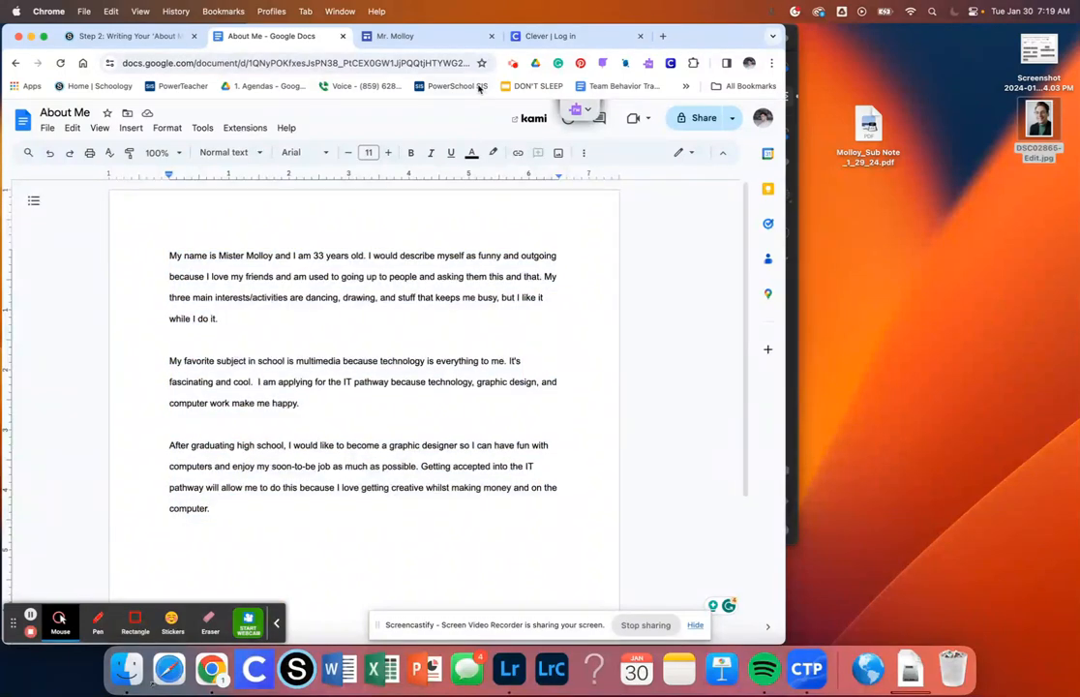
left_click(426, 36)
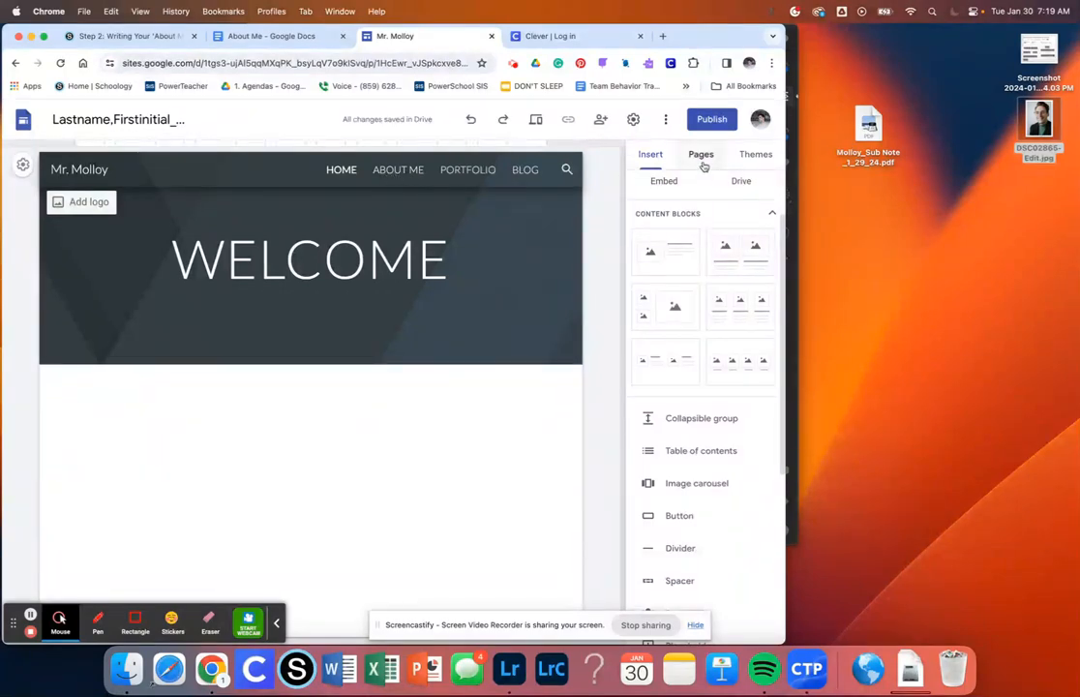
Open the ABOUT ME page from Pages and delete its empty text section
left_click(701, 154)
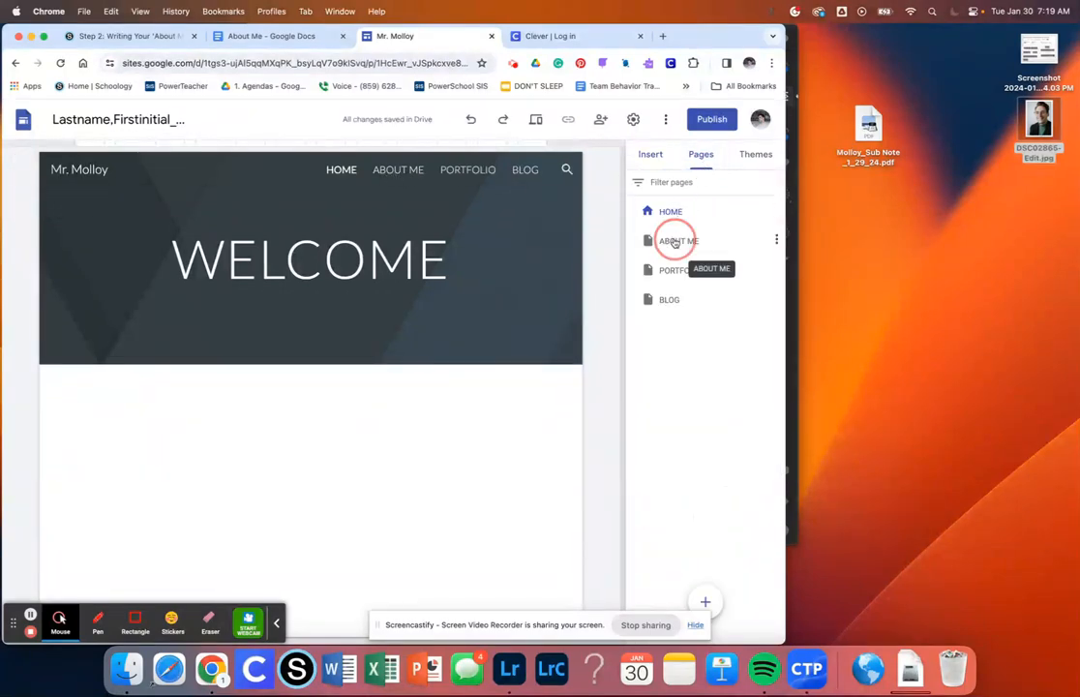
left_click(679, 240)
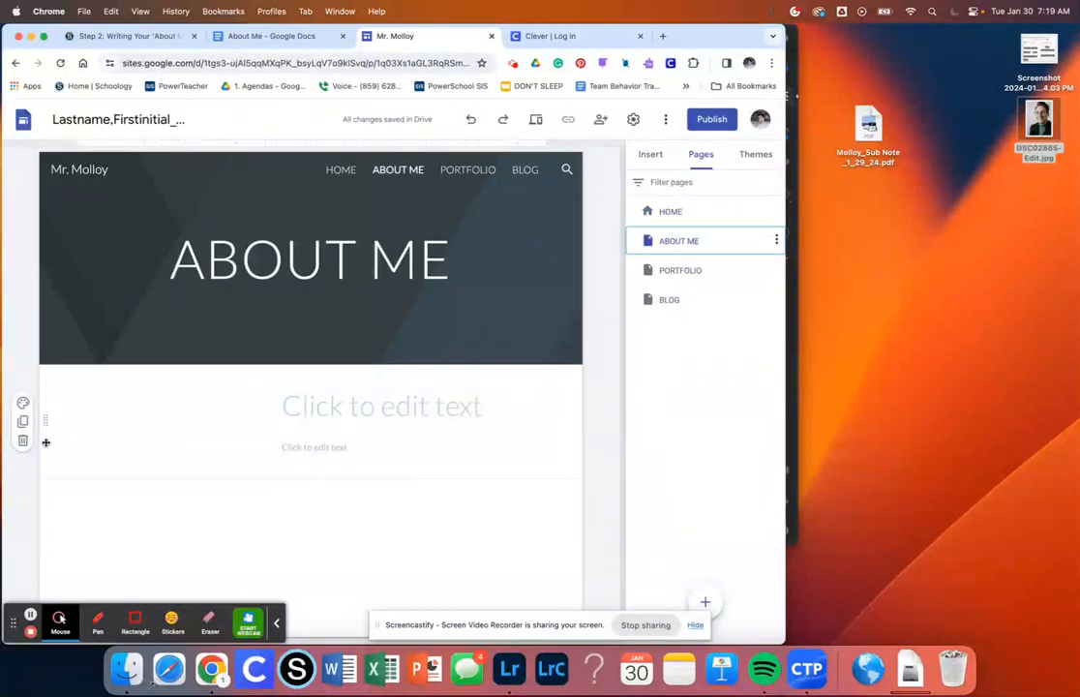
left_click(310, 261)
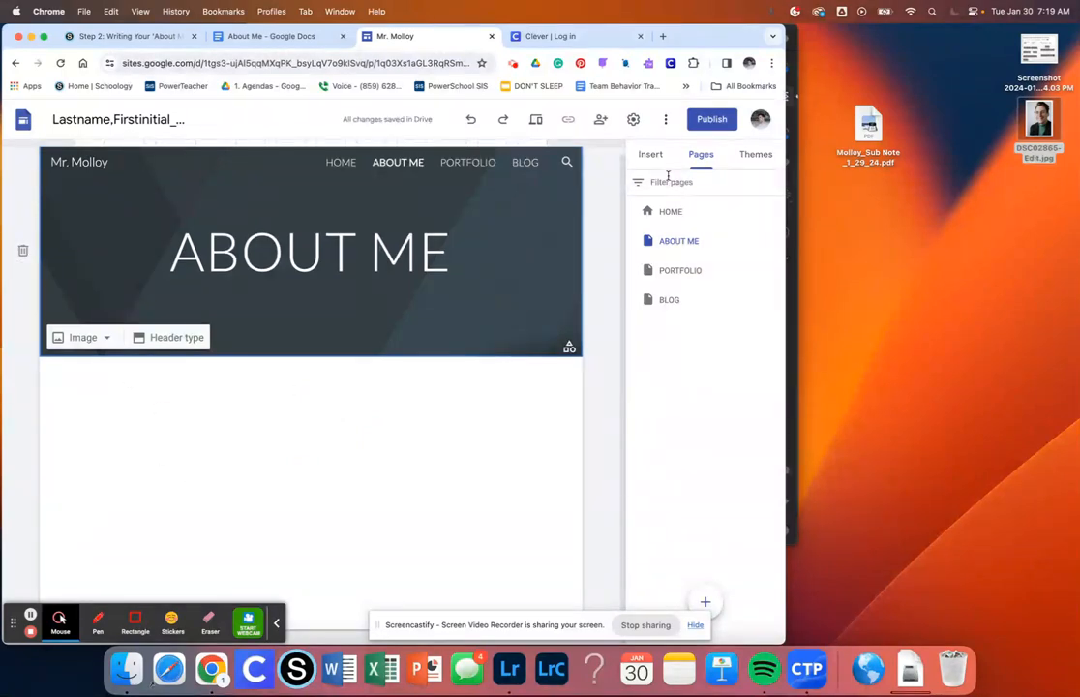
left_click(223, 415)
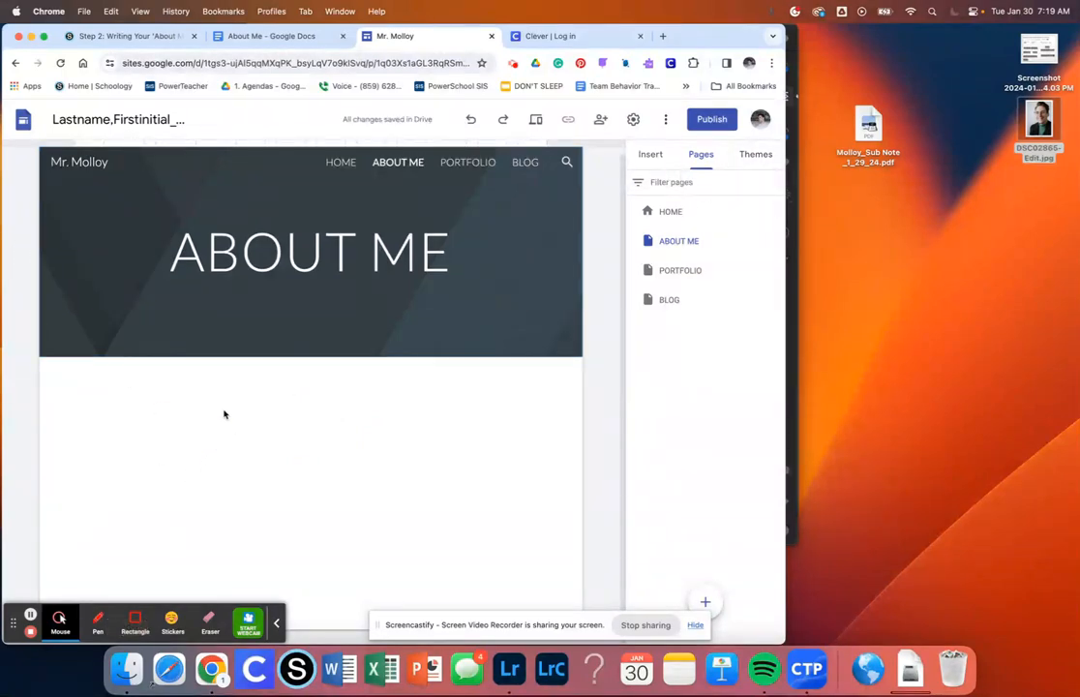
mouse_move(255, 454)
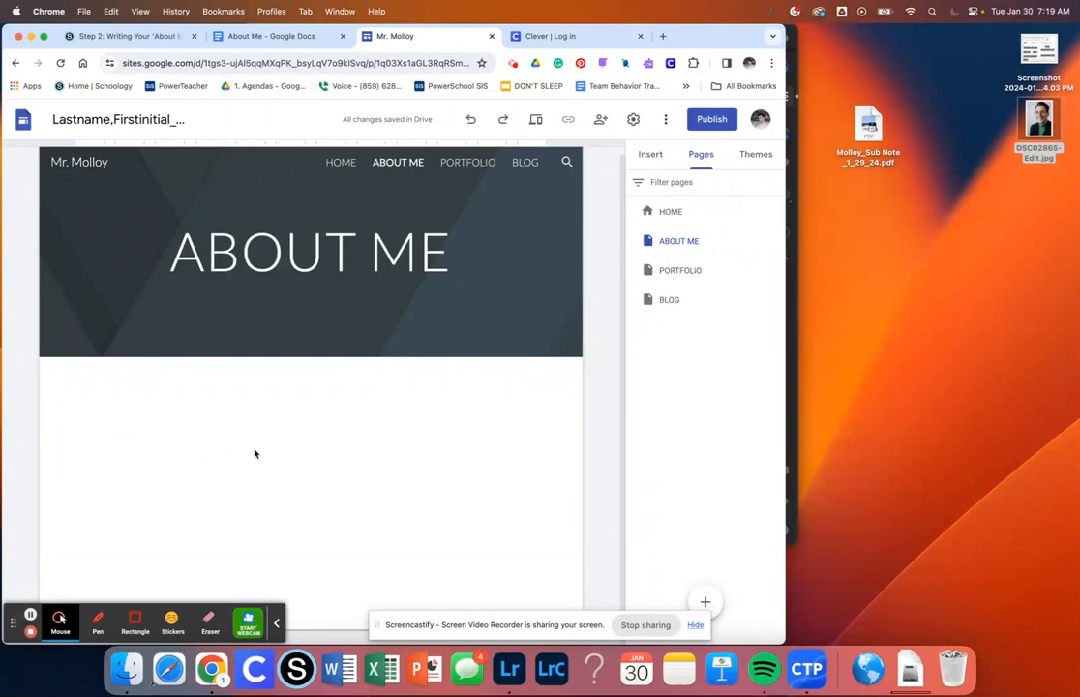
mouse_move(619, 216)
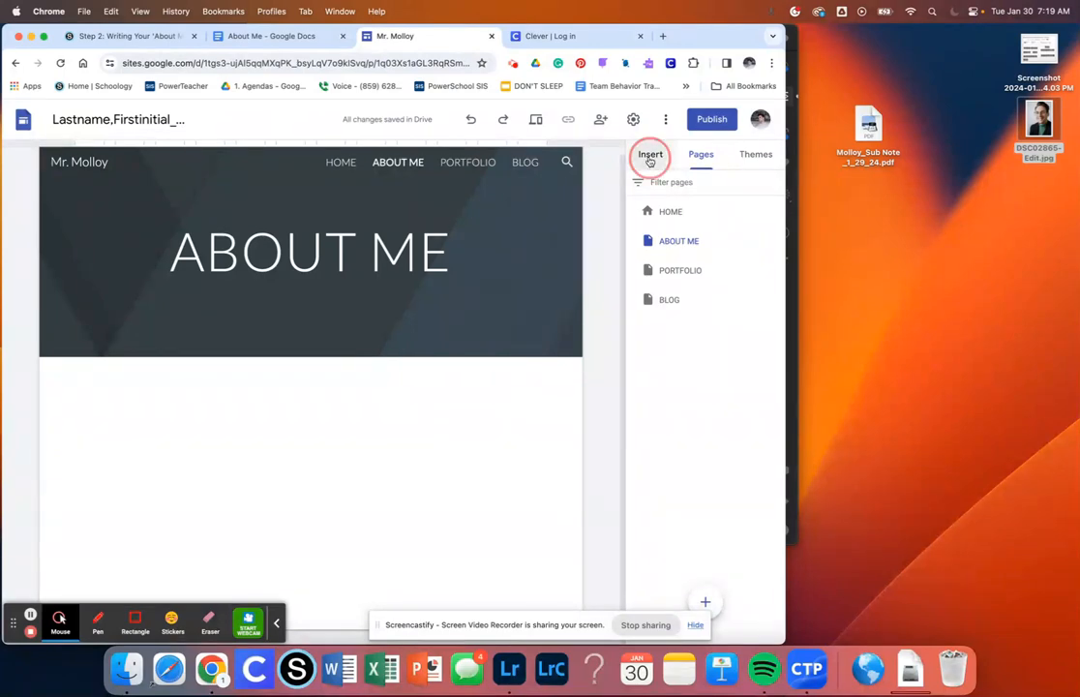
Insert the image-beside-text content block below the About Me heading
left_click(650, 155)
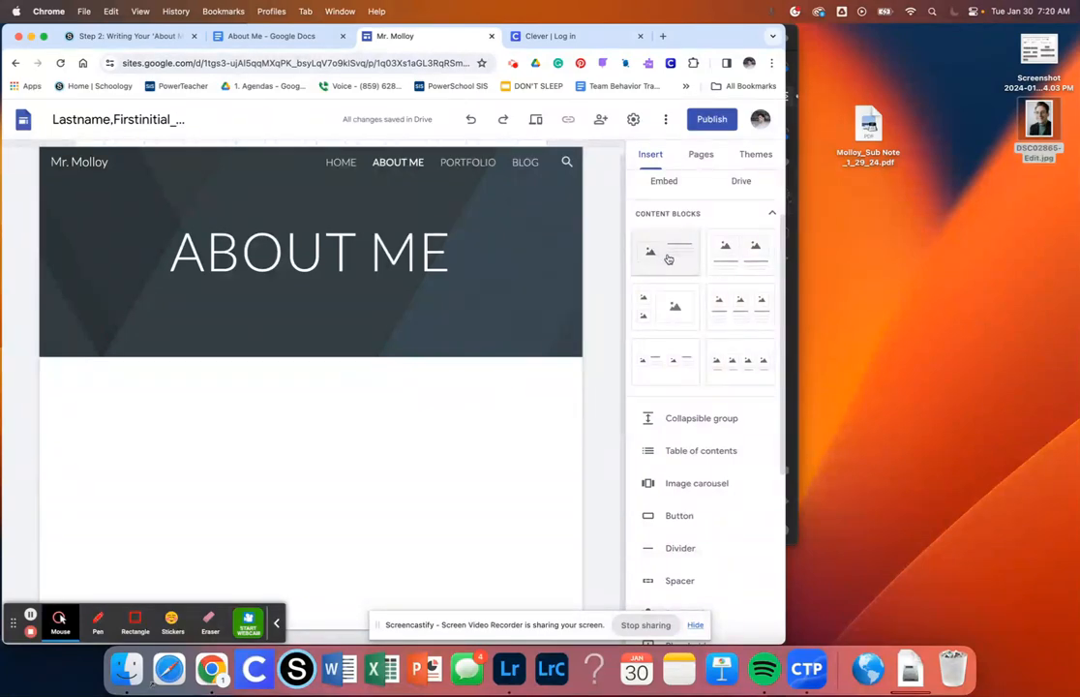
left_click(665, 251)
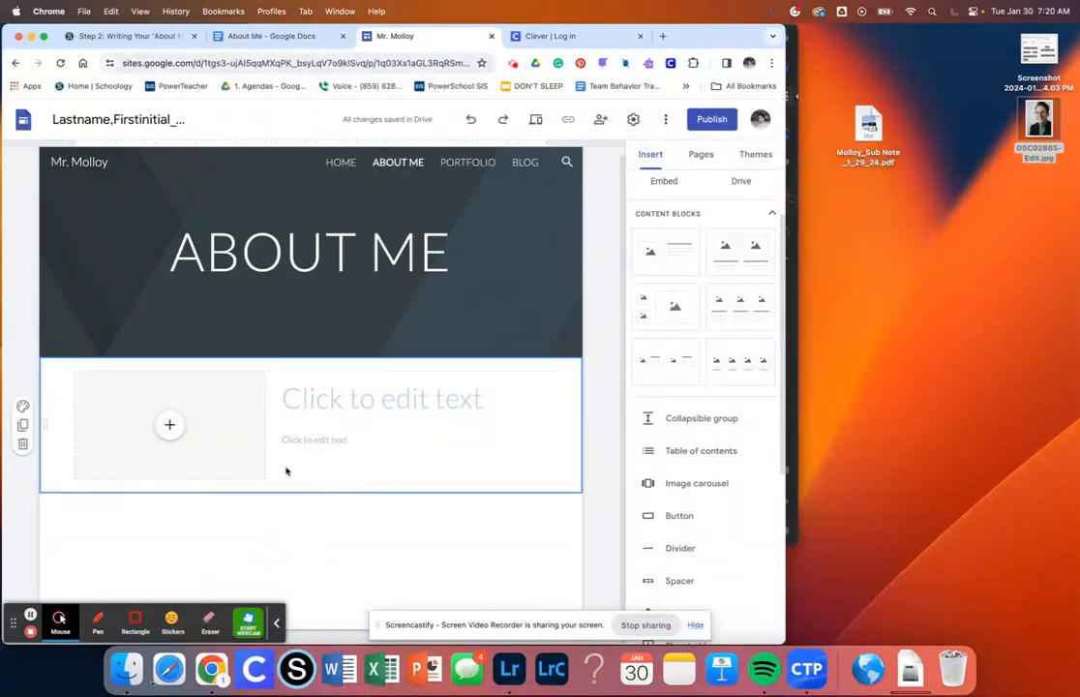
left_click(382, 398)
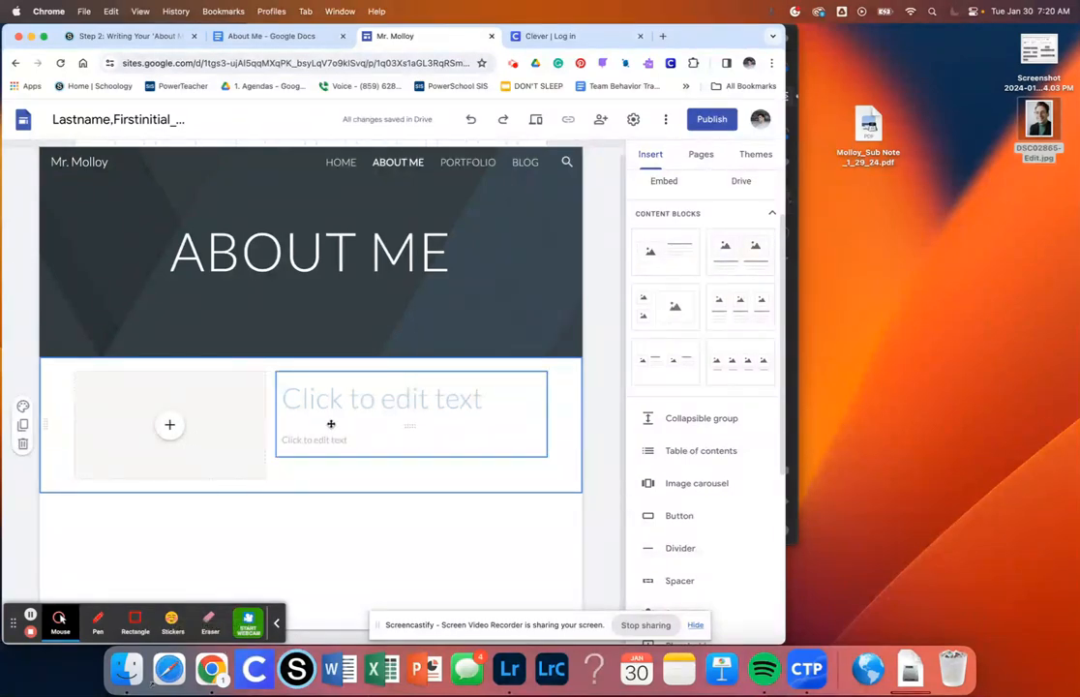
left_click(169, 425)
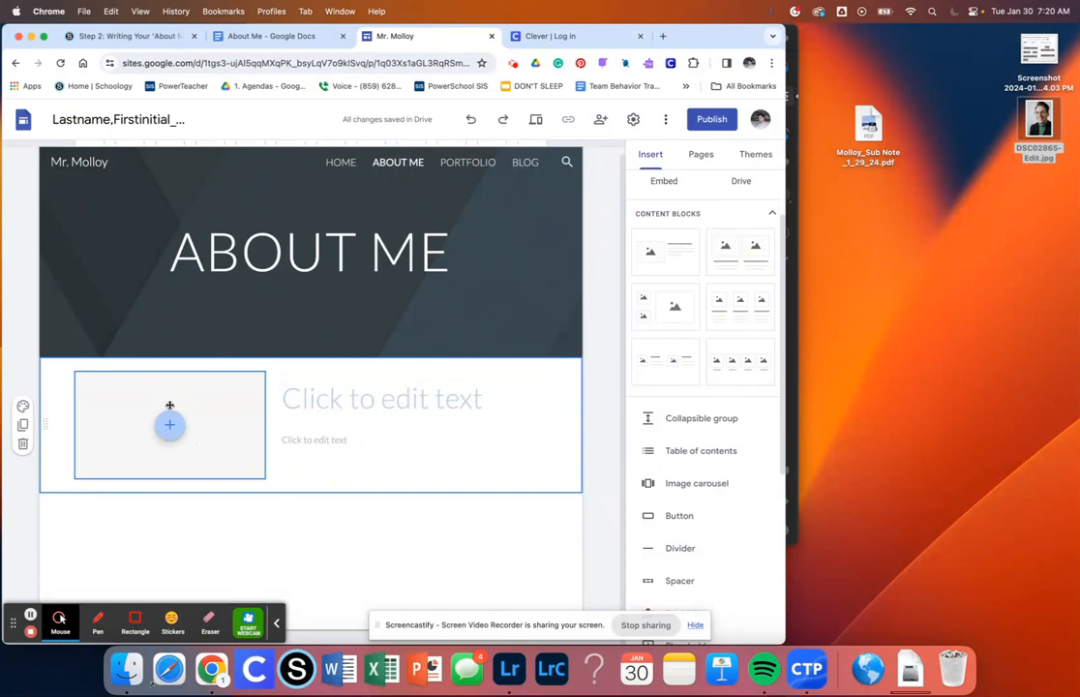
left_click(382, 398)
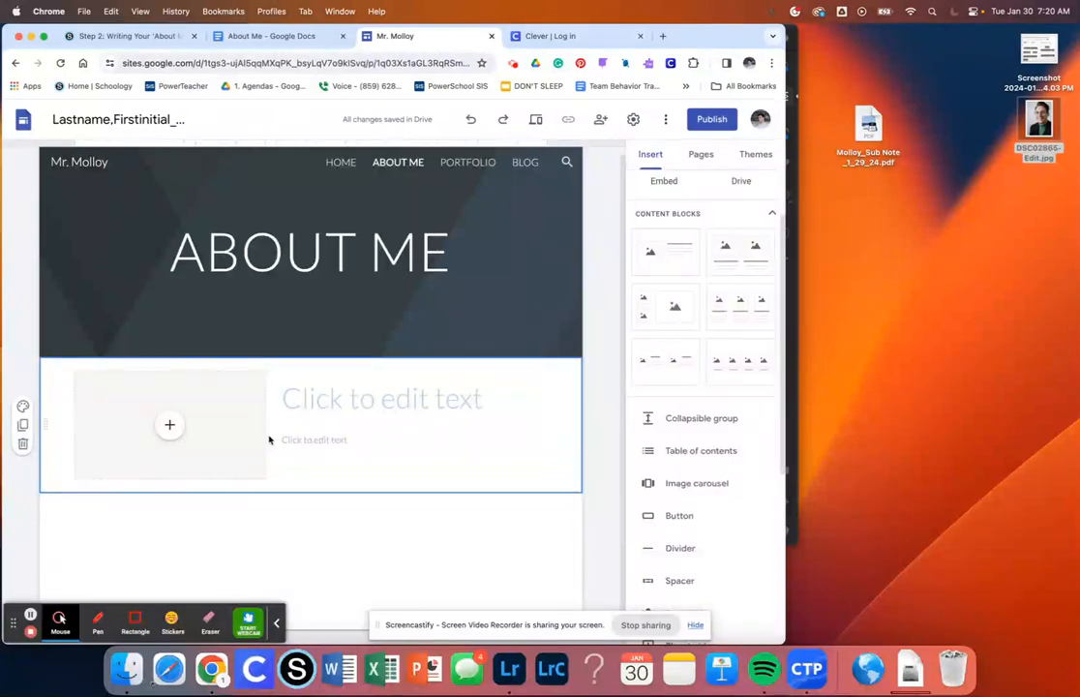
left_click(170, 425)
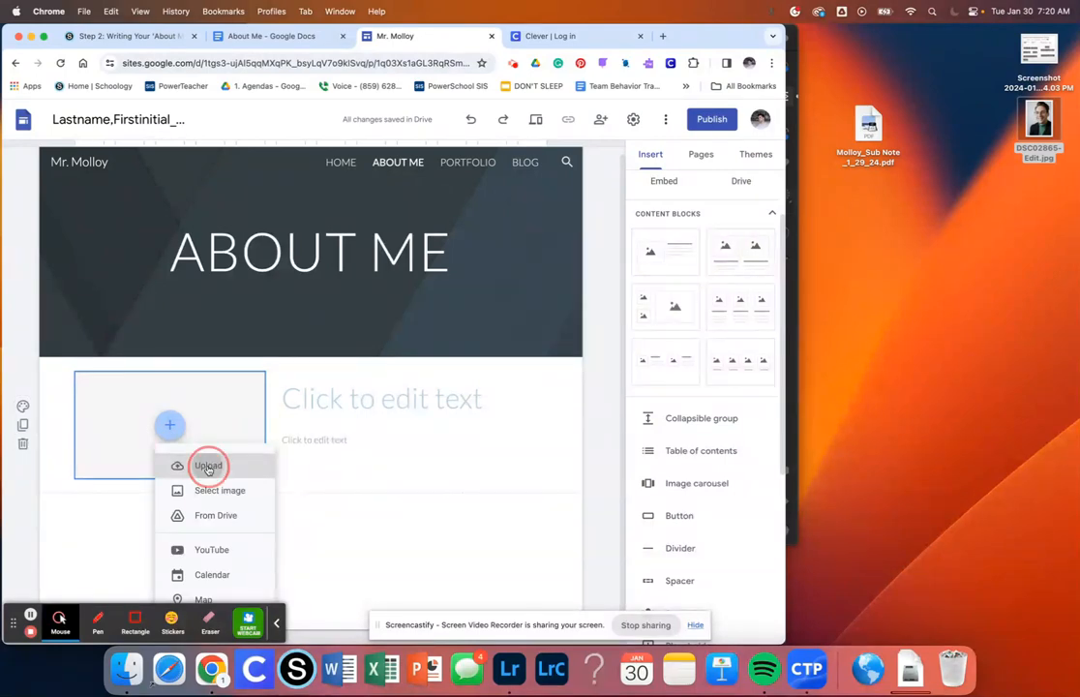
Insert DSC02865-Edit.jpg from Google Drive Recent into the image placeholder
left_click(208, 467)
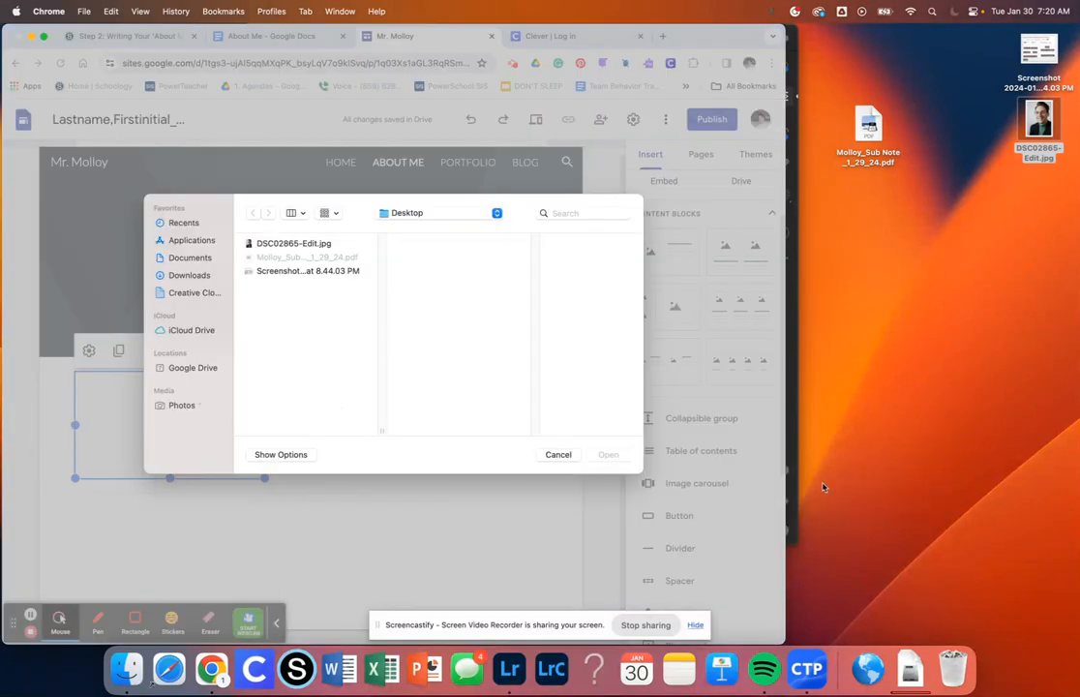
left_click(559, 454)
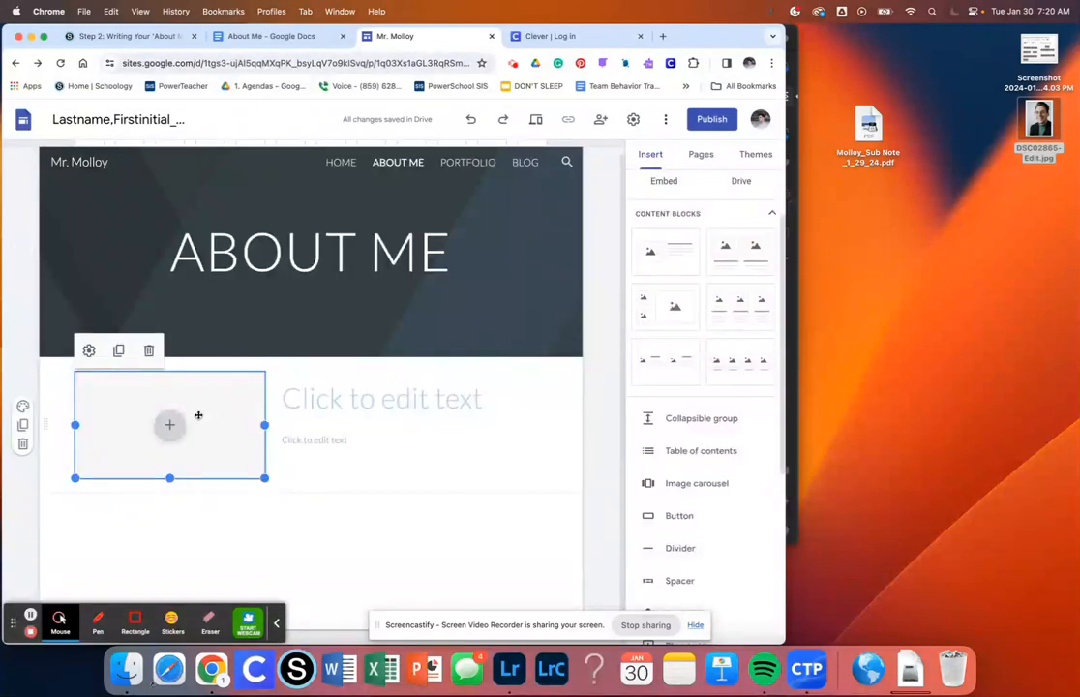
left_click(170, 425)
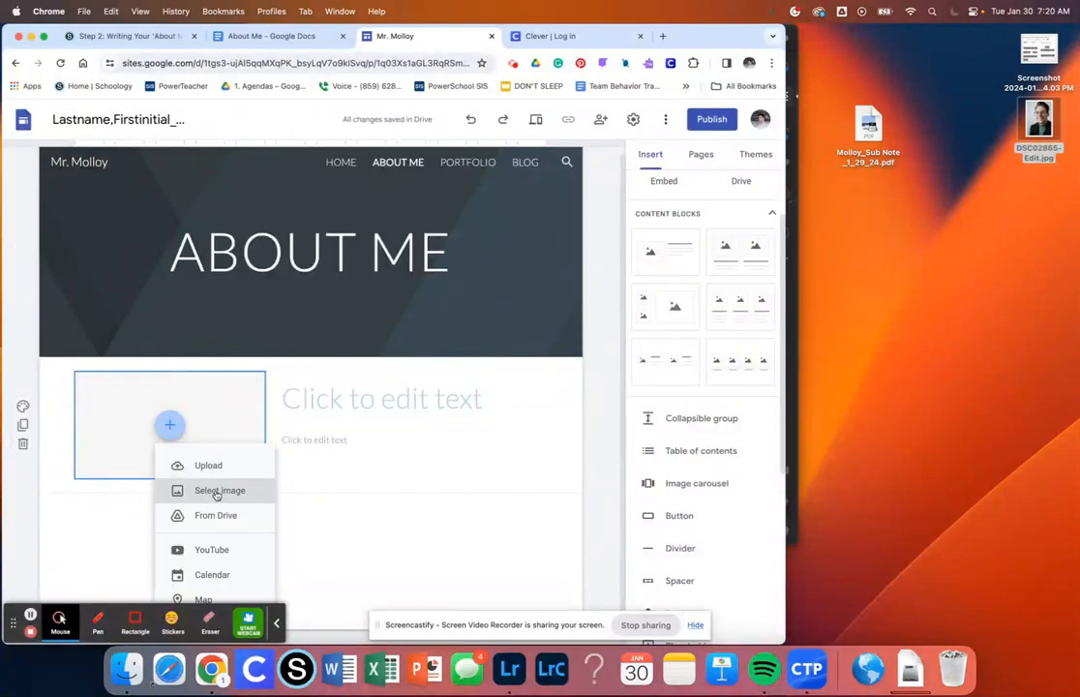
left_click(220, 490)
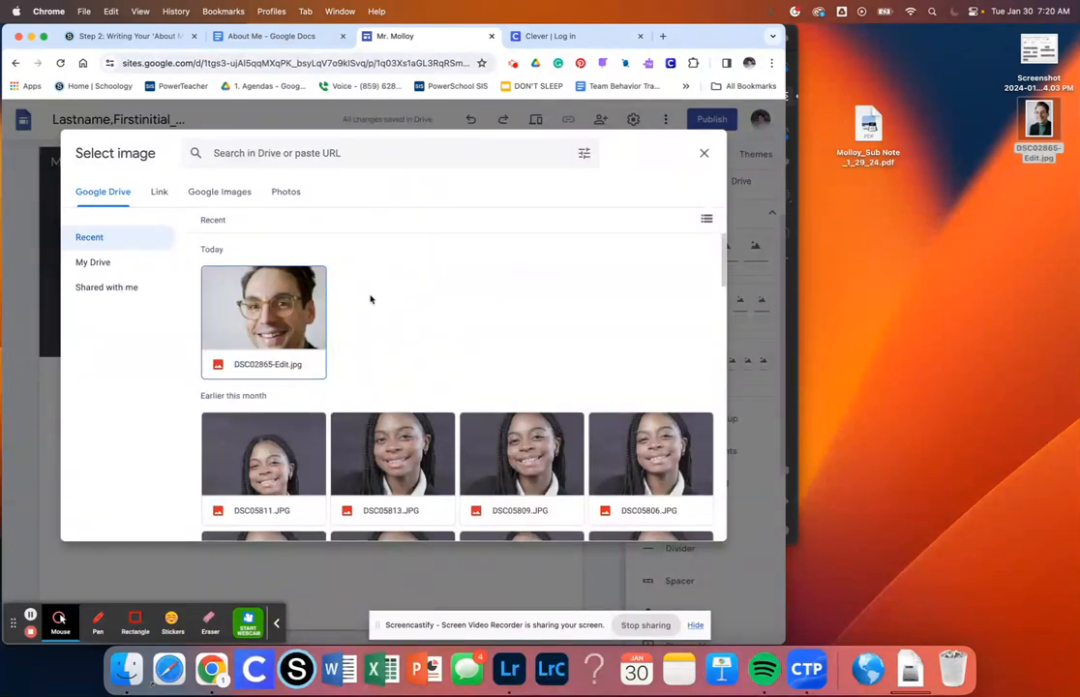
mouse_move(339, 320)
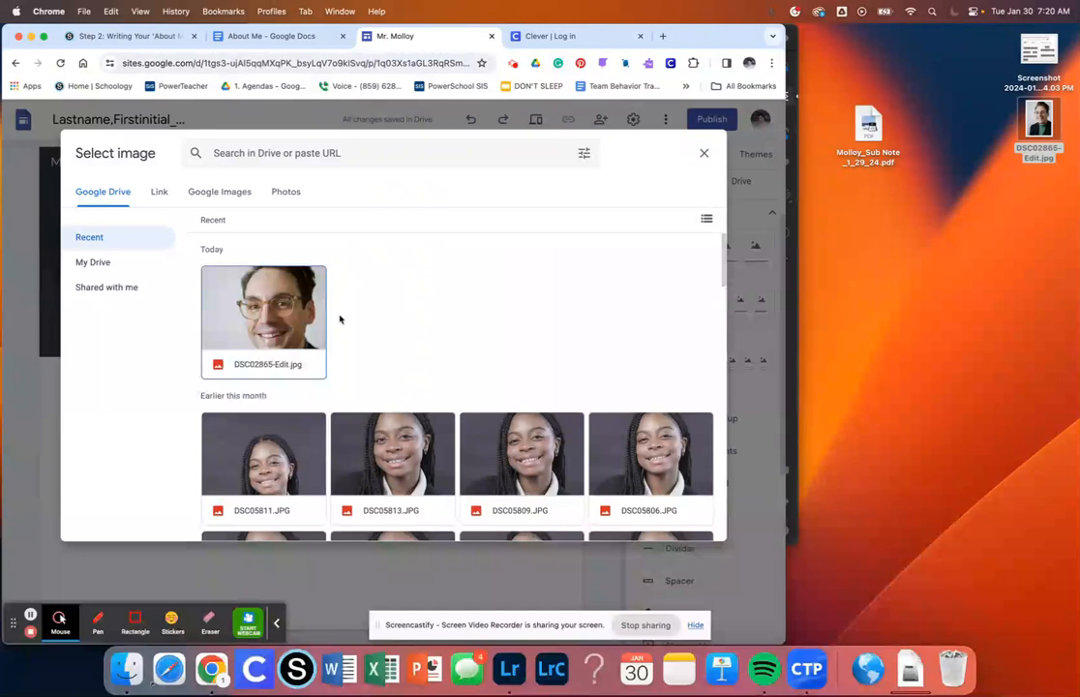
mouse_move(276, 329)
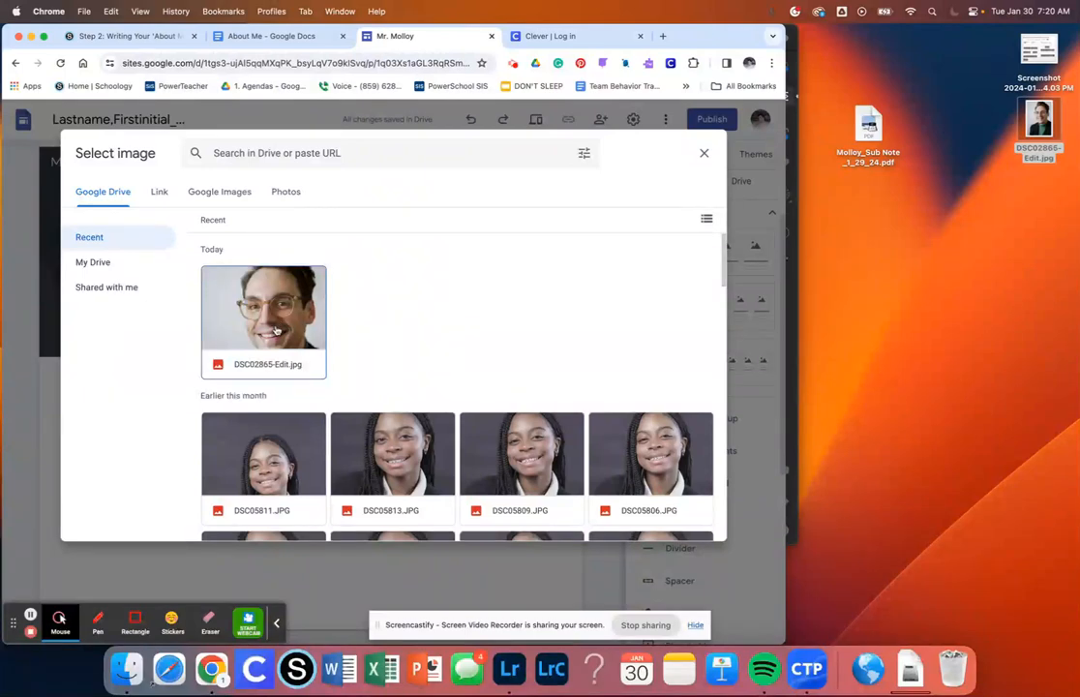
left_click(264, 304)
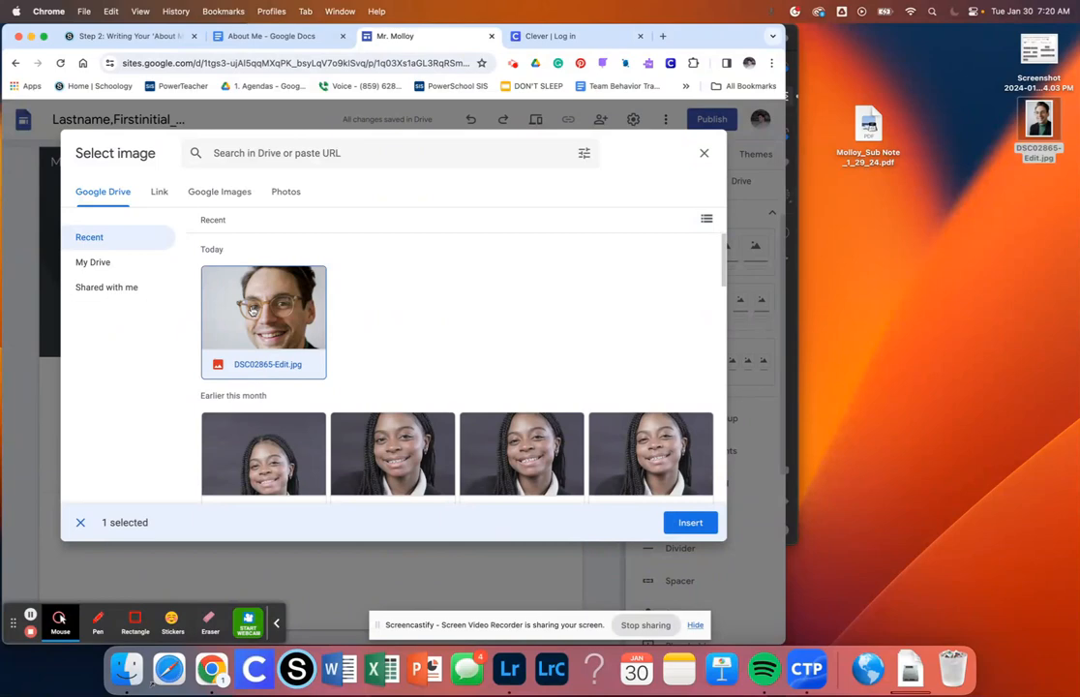
mouse_move(816, 583)
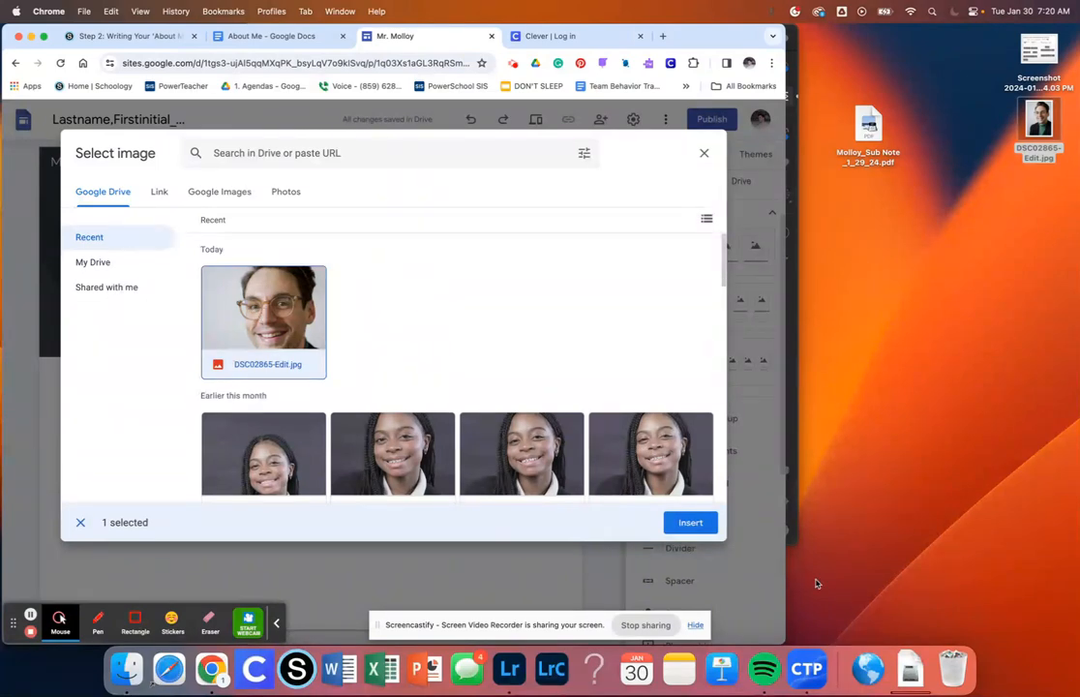
left_click(690, 521)
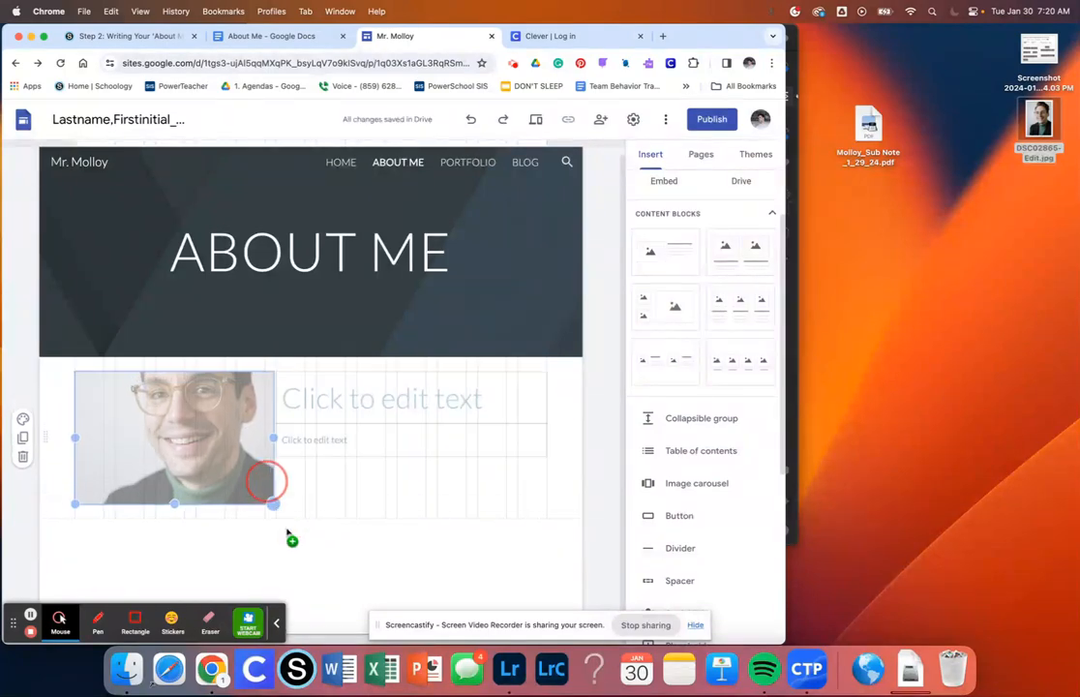
Drag the photo's handles to enlarge it into a taller portrait frame
left_click_drag(174, 503, 170, 596)
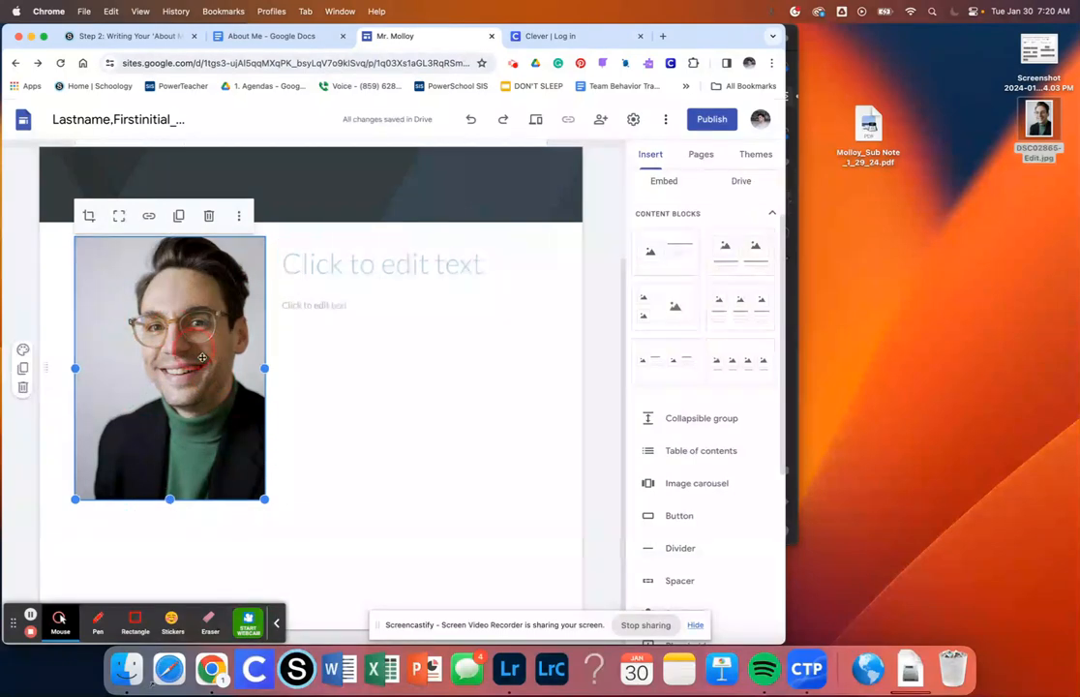
left_click_drag(264, 368, 435, 368)
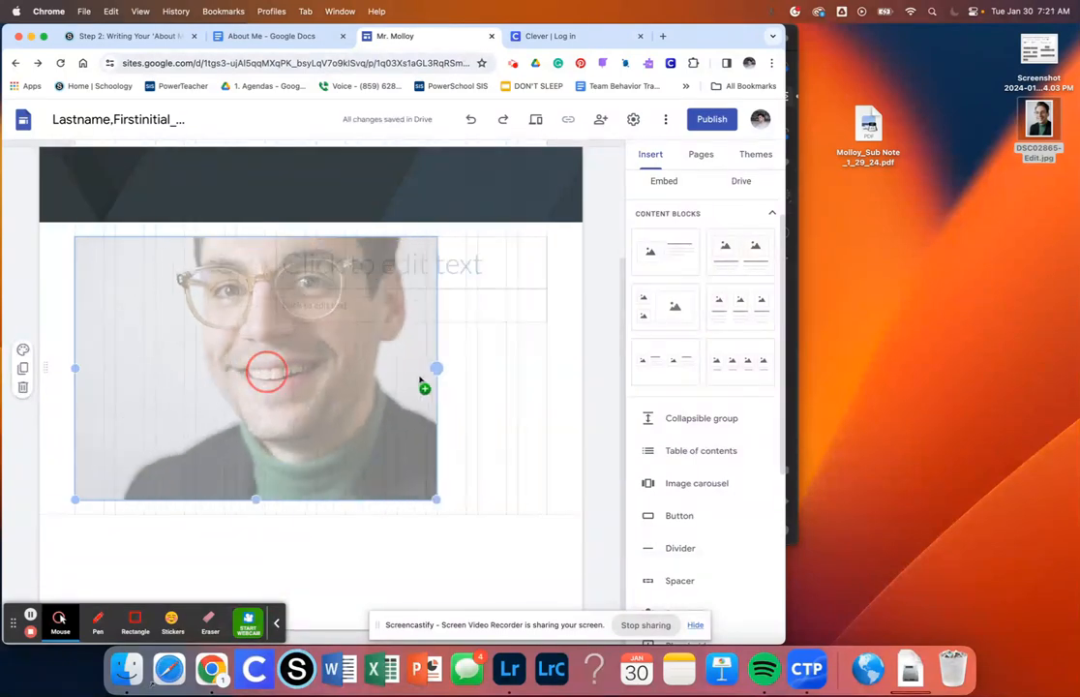
left_click_drag(436, 368, 268, 368)
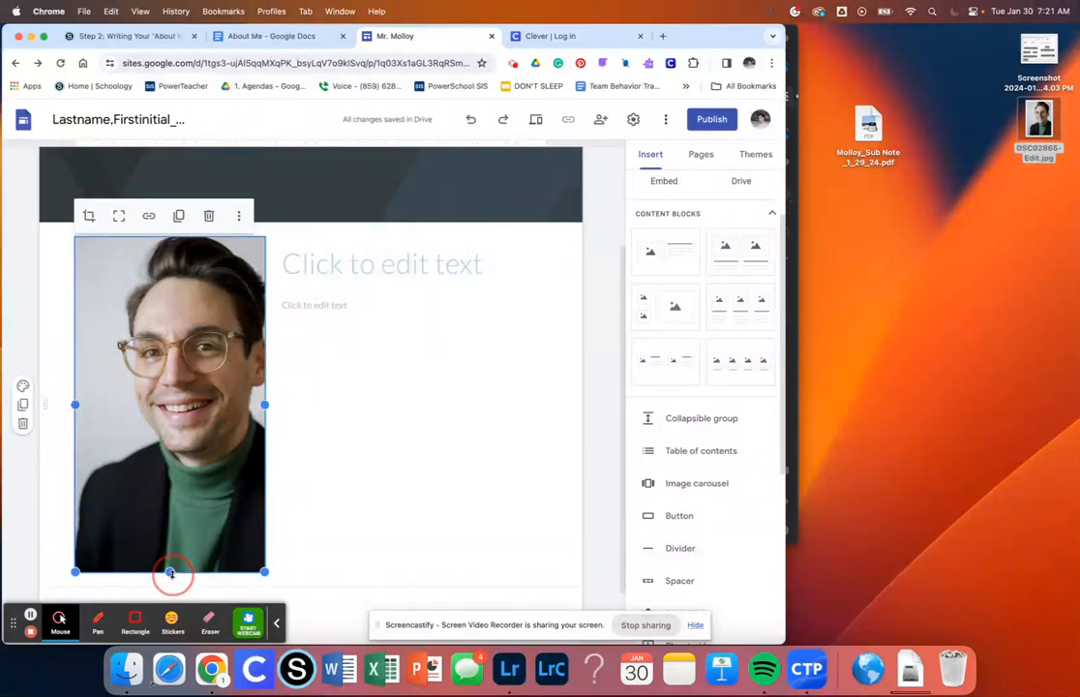
left_click_drag(172, 571, 145, 374)
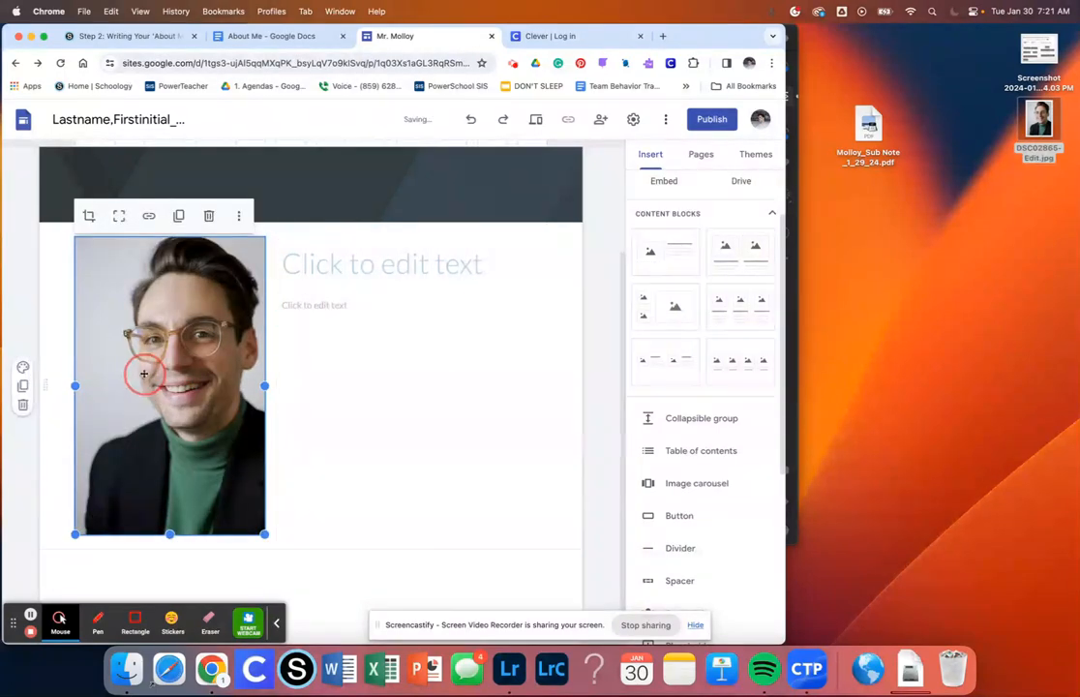
left_click(420, 264)
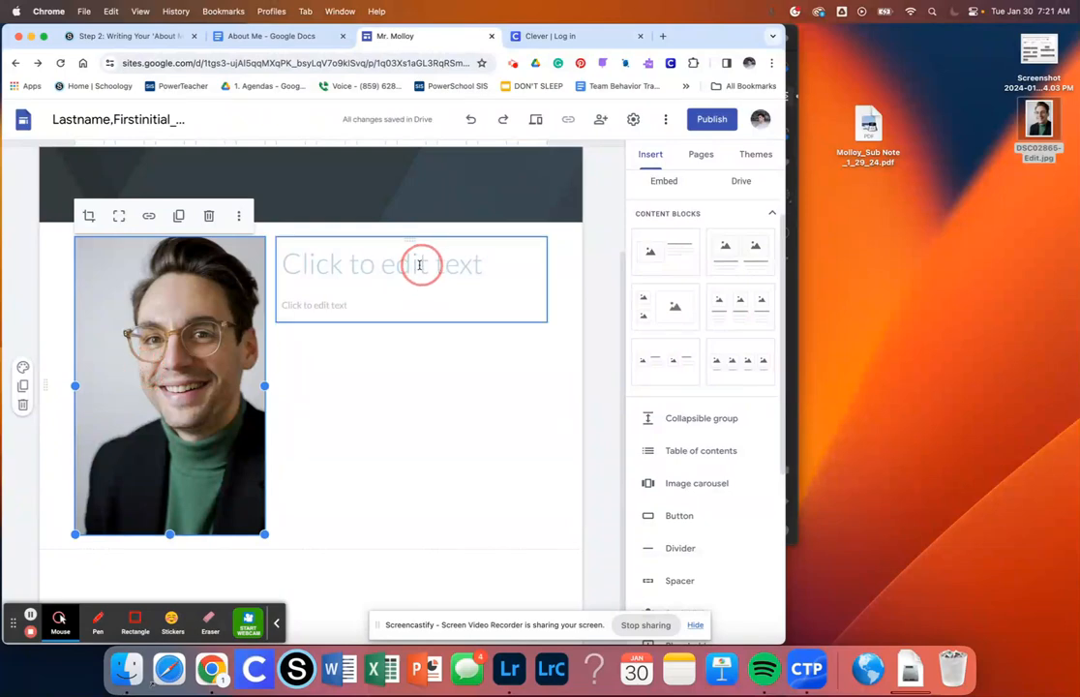
Type 'Mister Molloy' as the heading beside the portrait, checking the About Me document
left_click(138, 258)
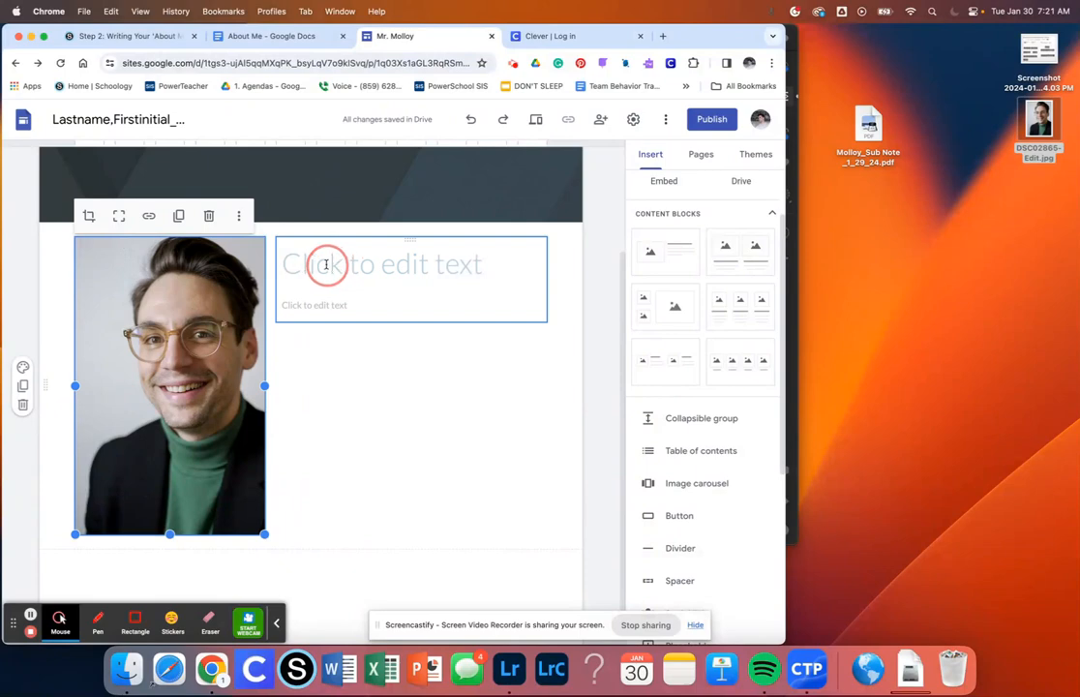
left_click(326, 263)
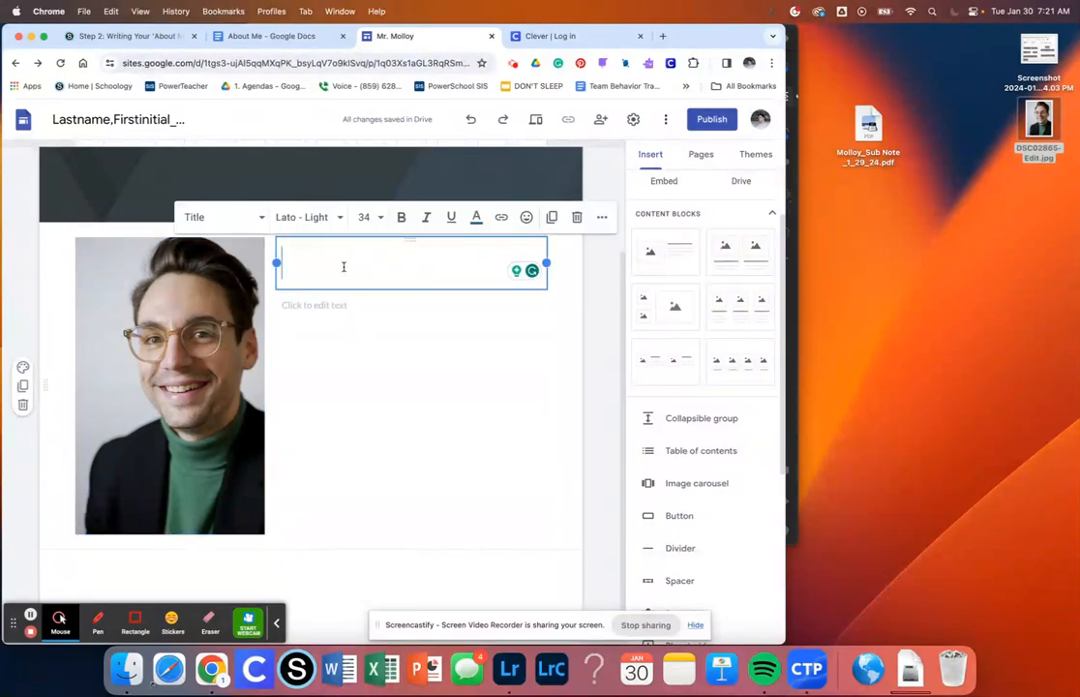
mouse_move(340, 281)
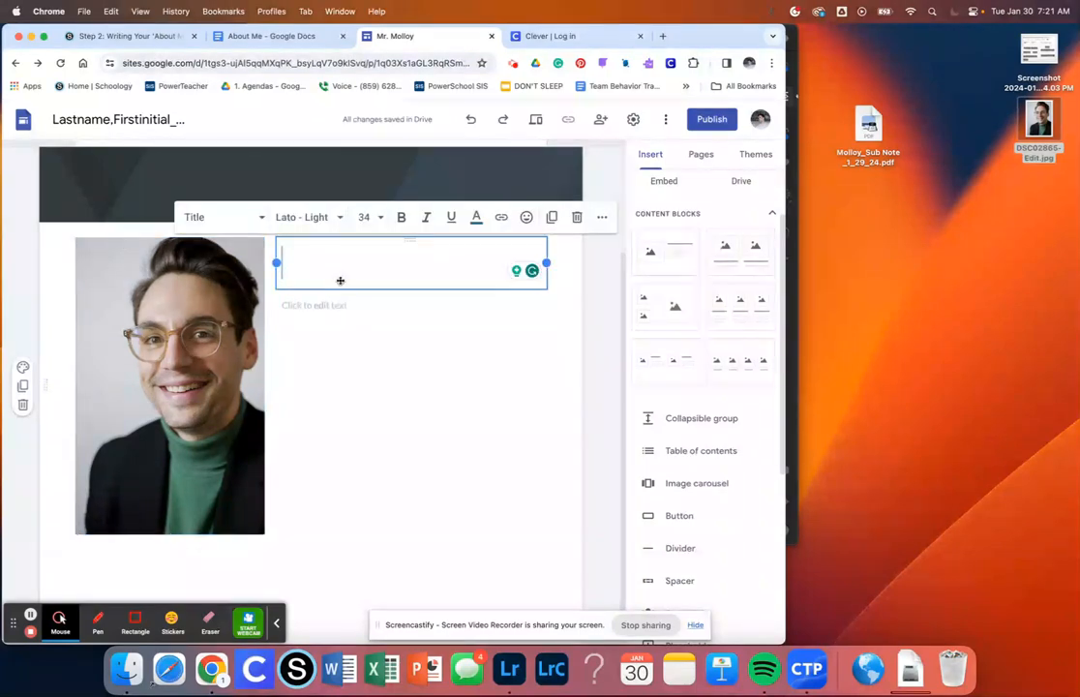
type("Mister Mol")
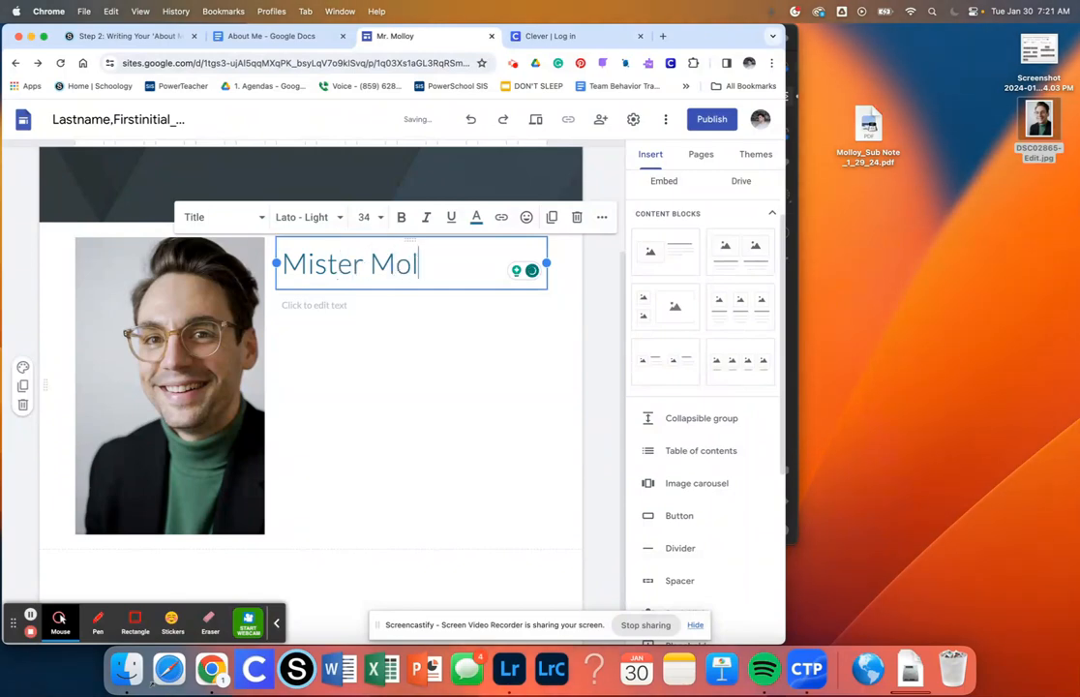
type("loy")
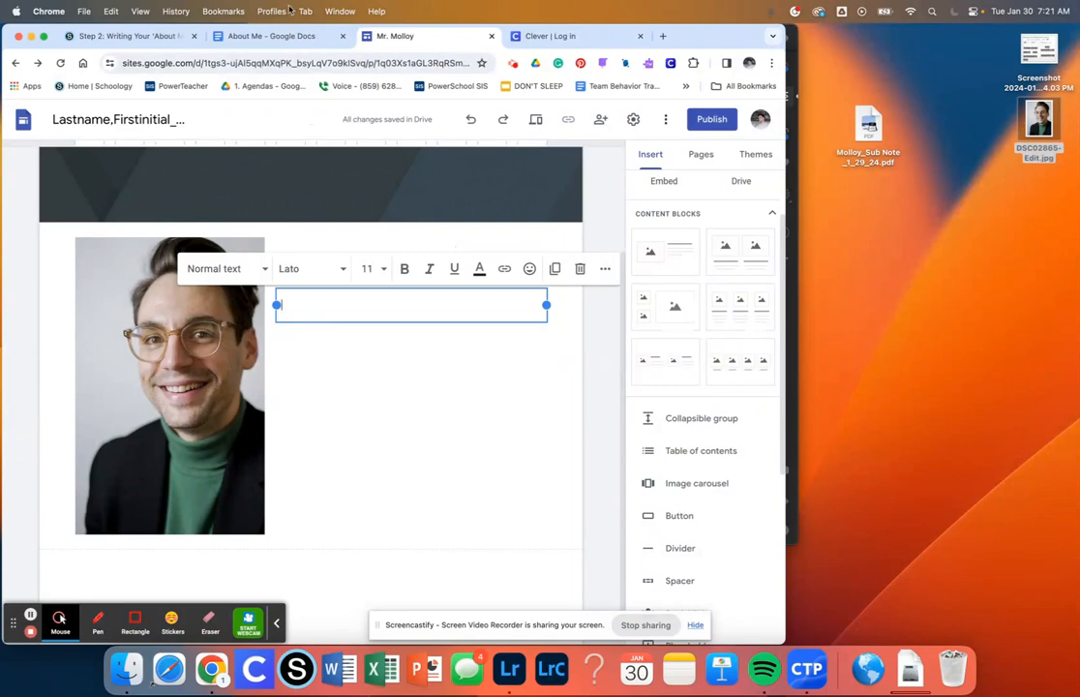
left_click(272, 35)
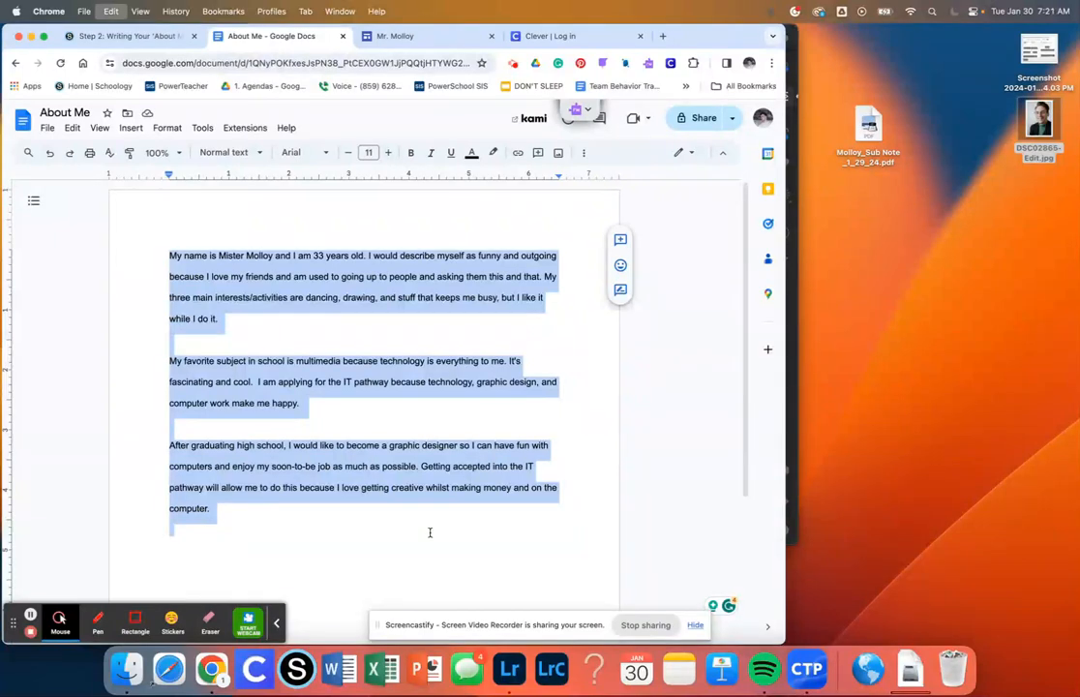
left_click(395, 36)
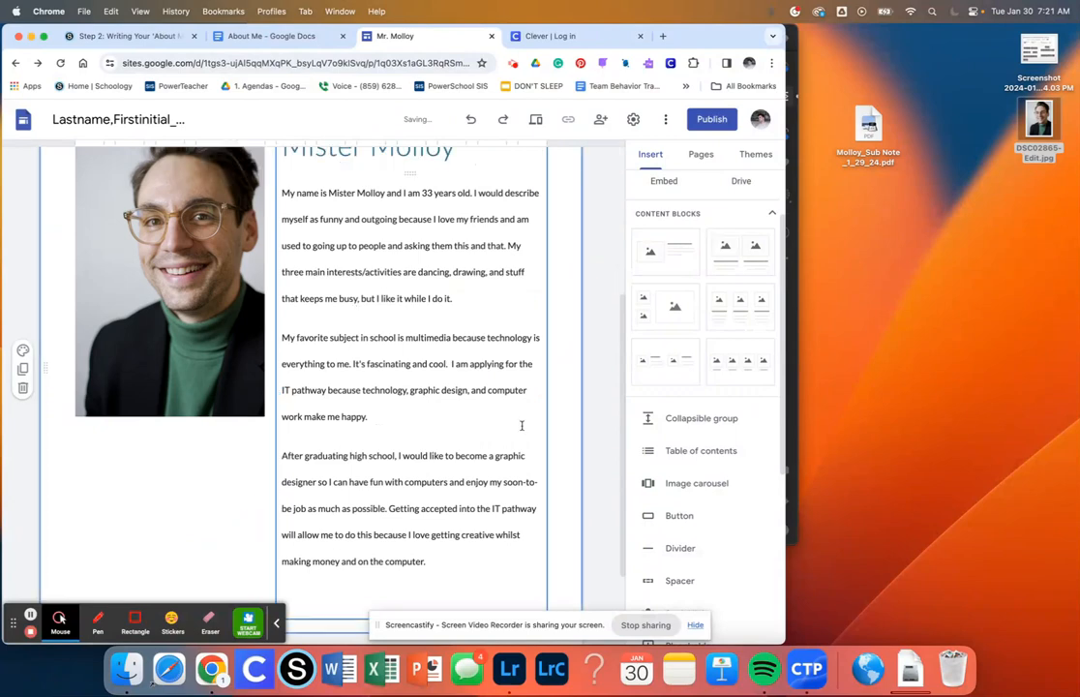
Scroll to check the paragraphs and drag the portrait's side handle back to full width
scroll("down", 3)
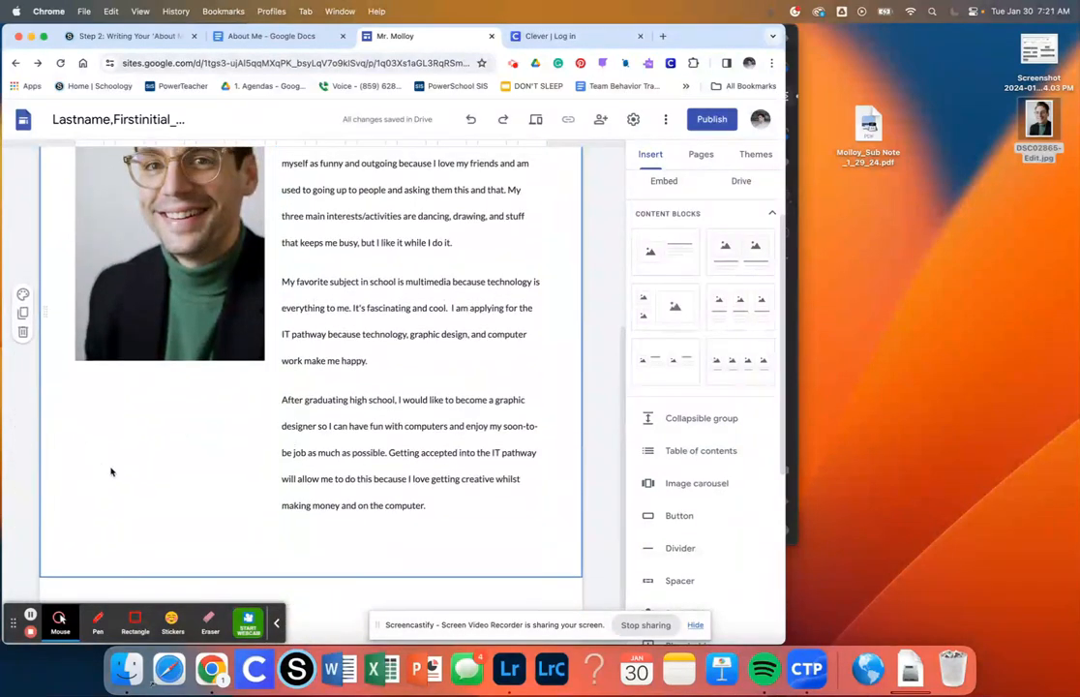
scroll("up", 3)
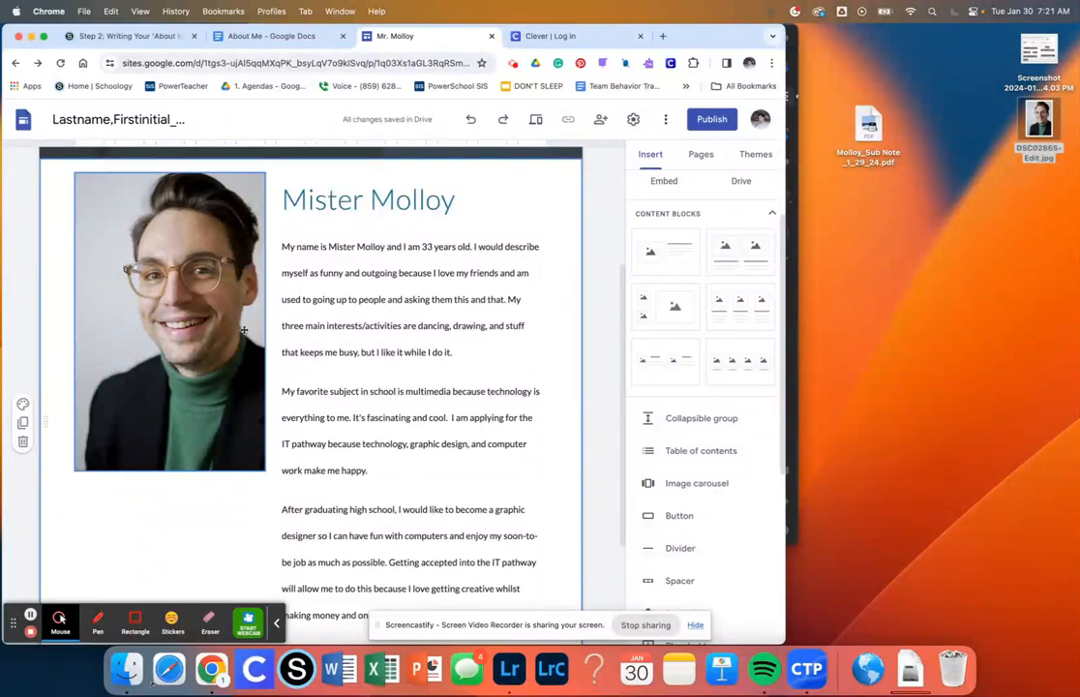
left_click(169, 321)
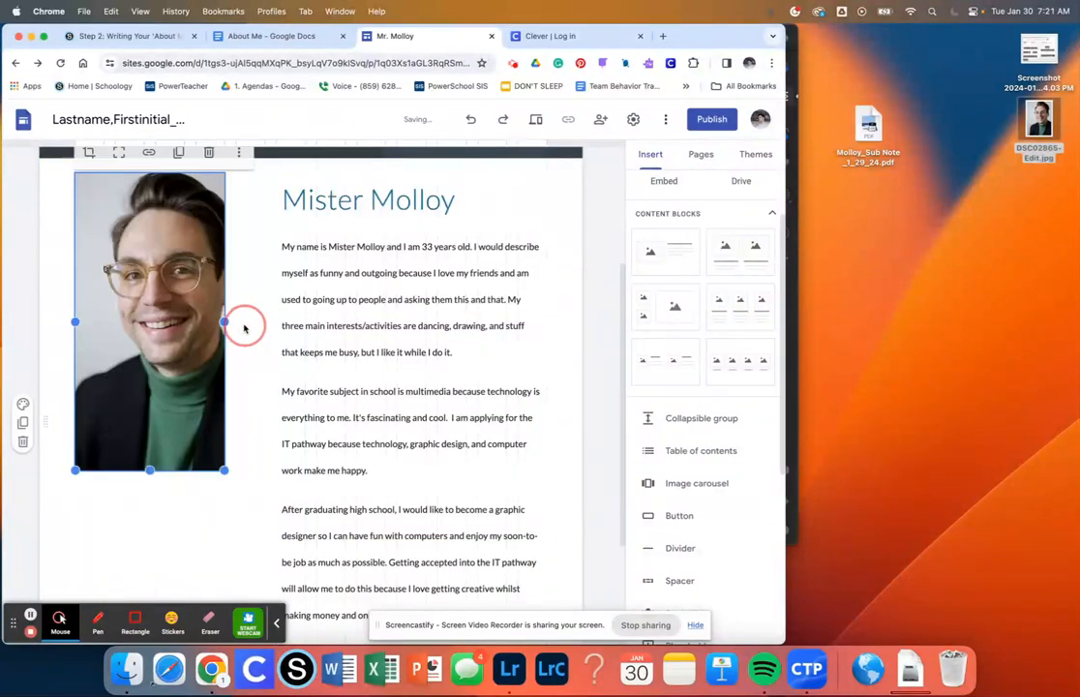
left_click_drag(224, 322, 259, 322)
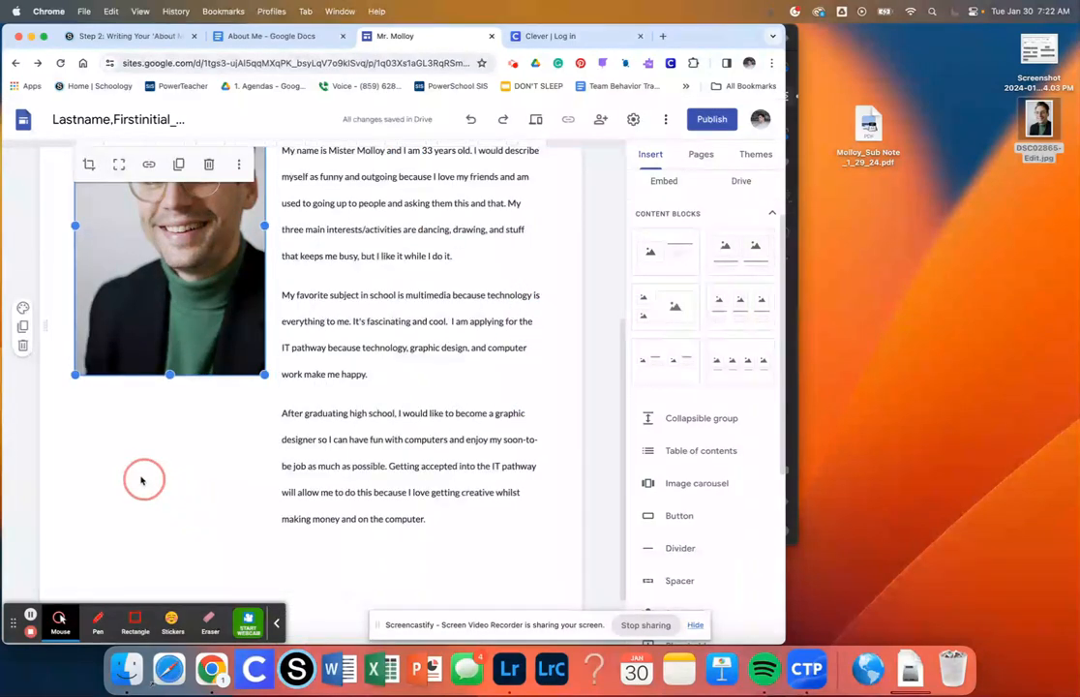
Select the text block and scroll up to show the banner above the finished section
scroll("up", 3)
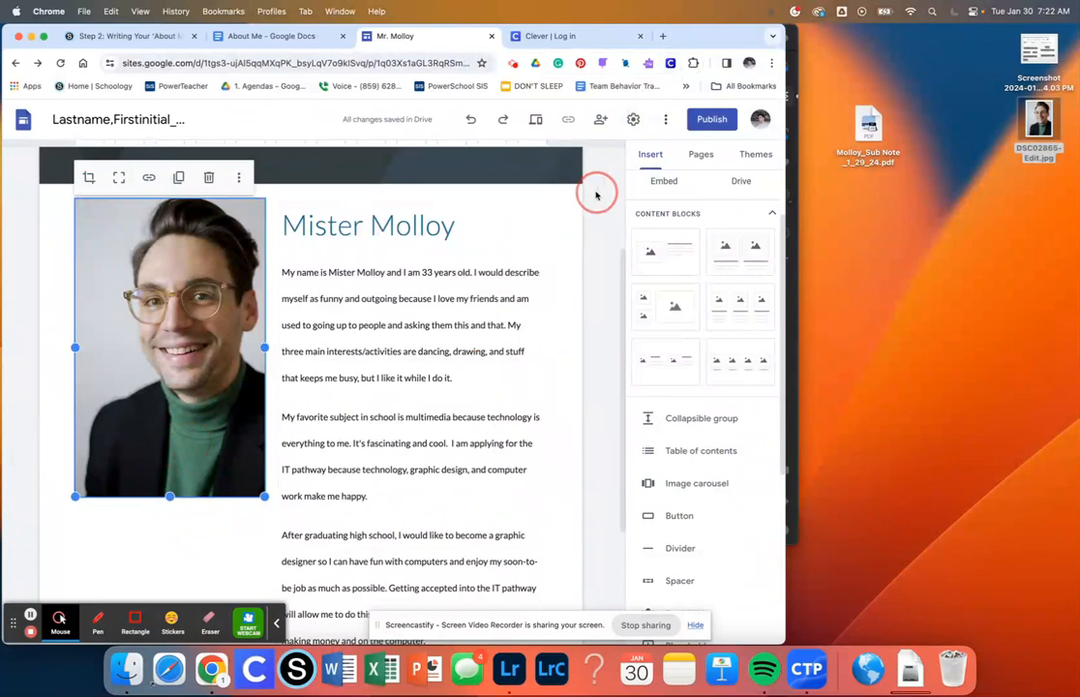
left_click(596, 192)
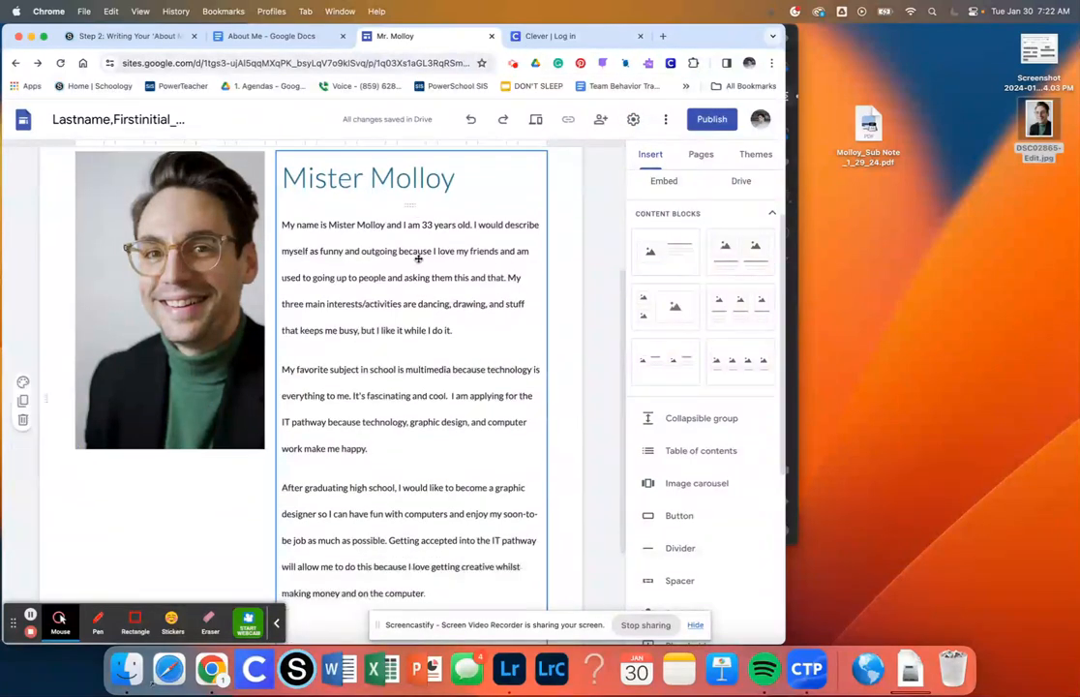
left_click(170, 299)
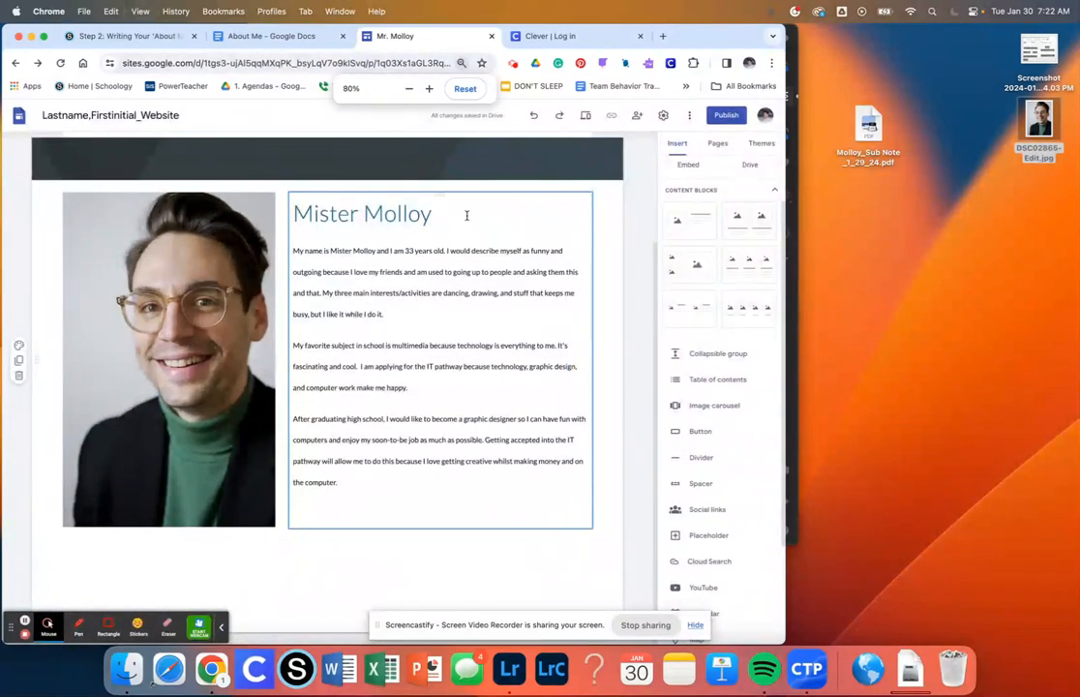
scroll("up", 3)
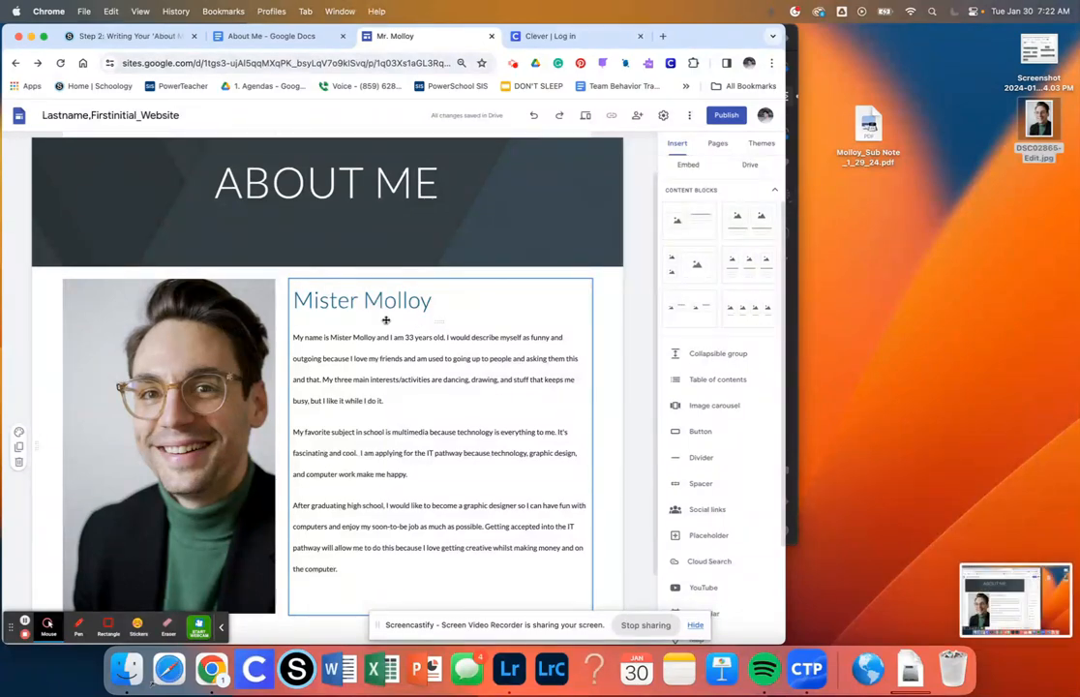
mouse_move(441, 401)
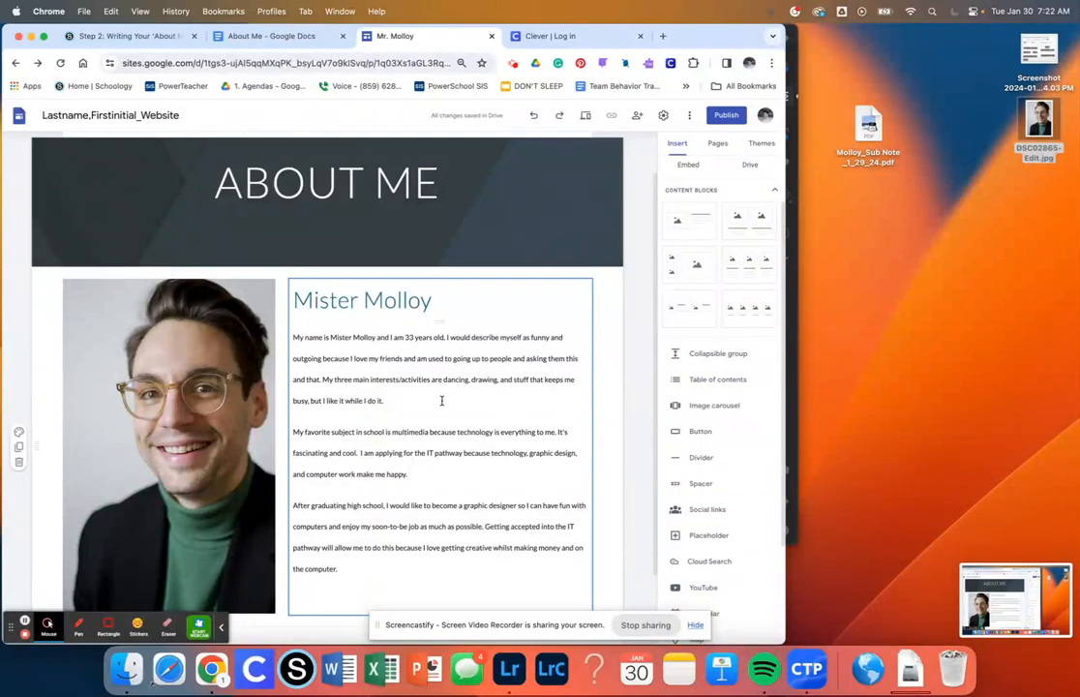